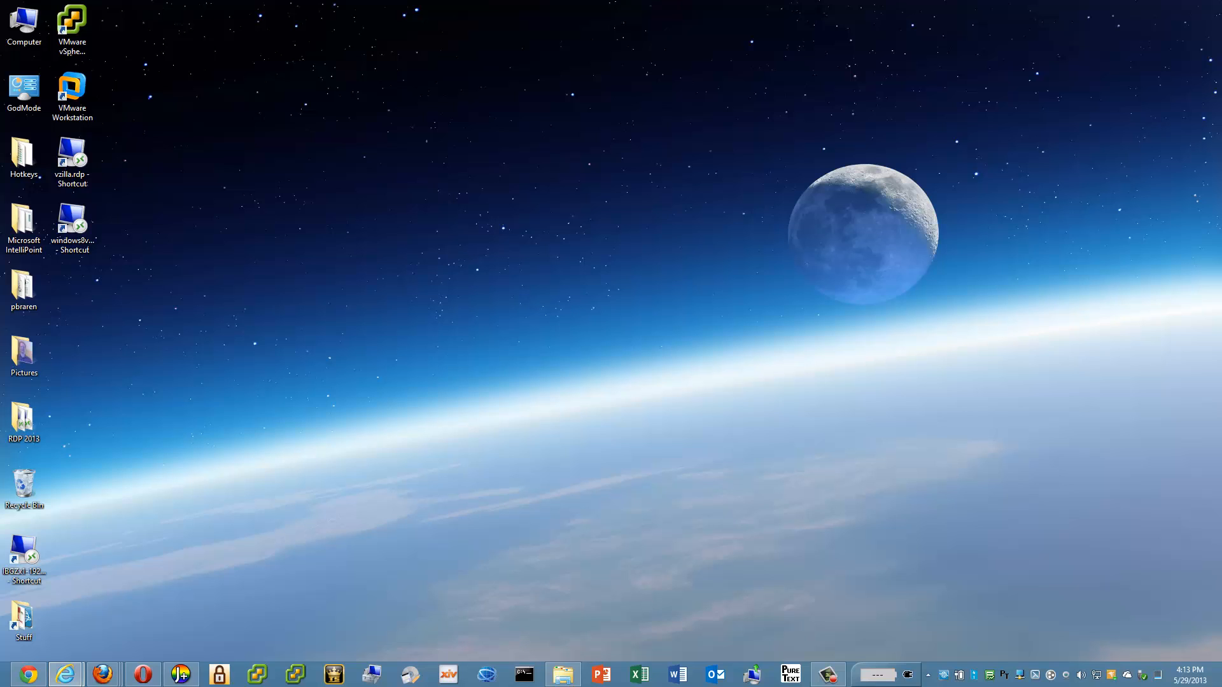
mouse_move(258, 388)
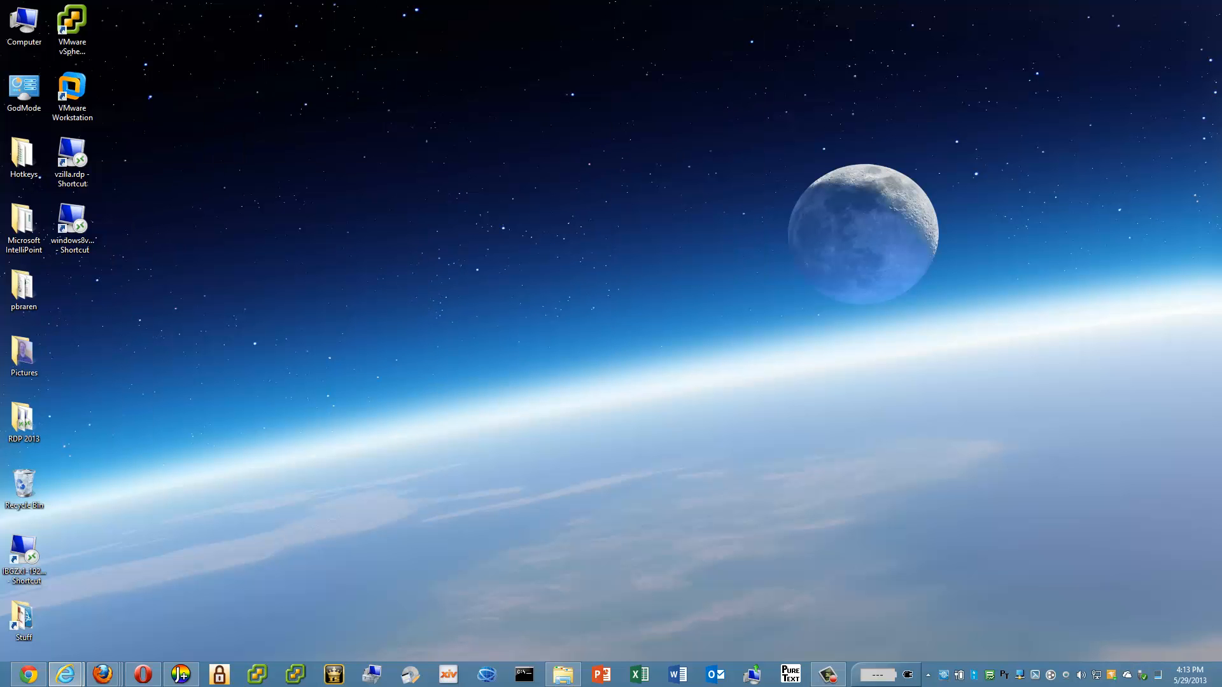
mouse_move(349, 432)
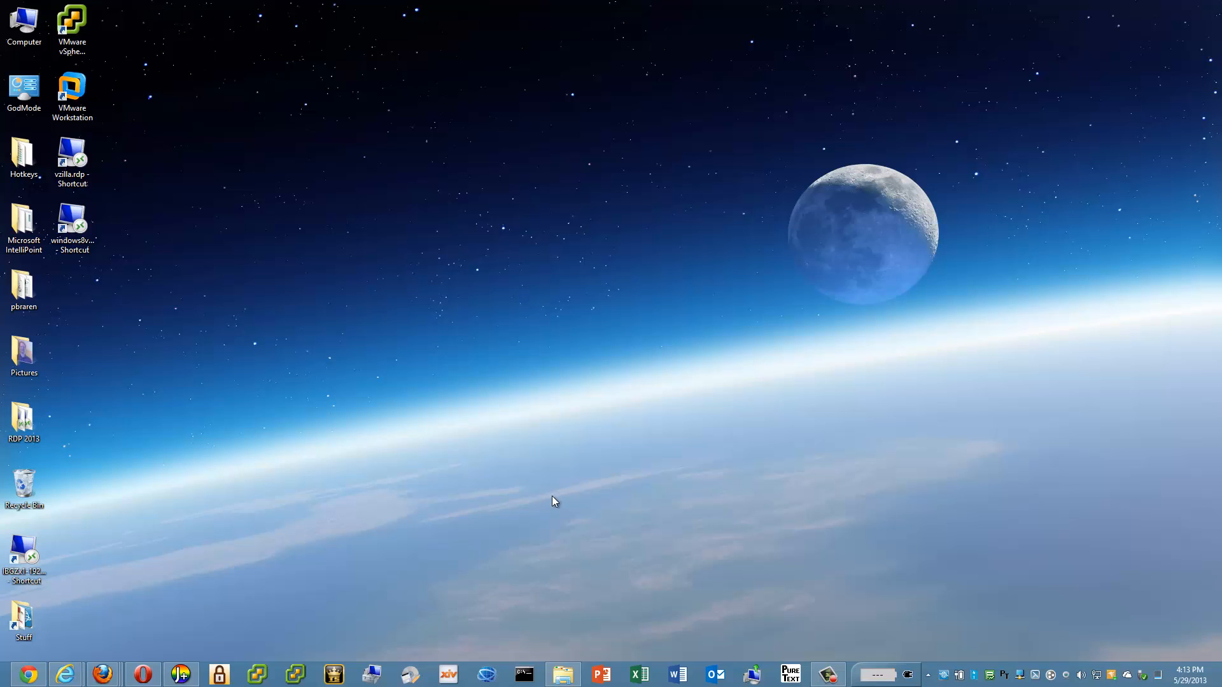
mouse_move(116, 195)
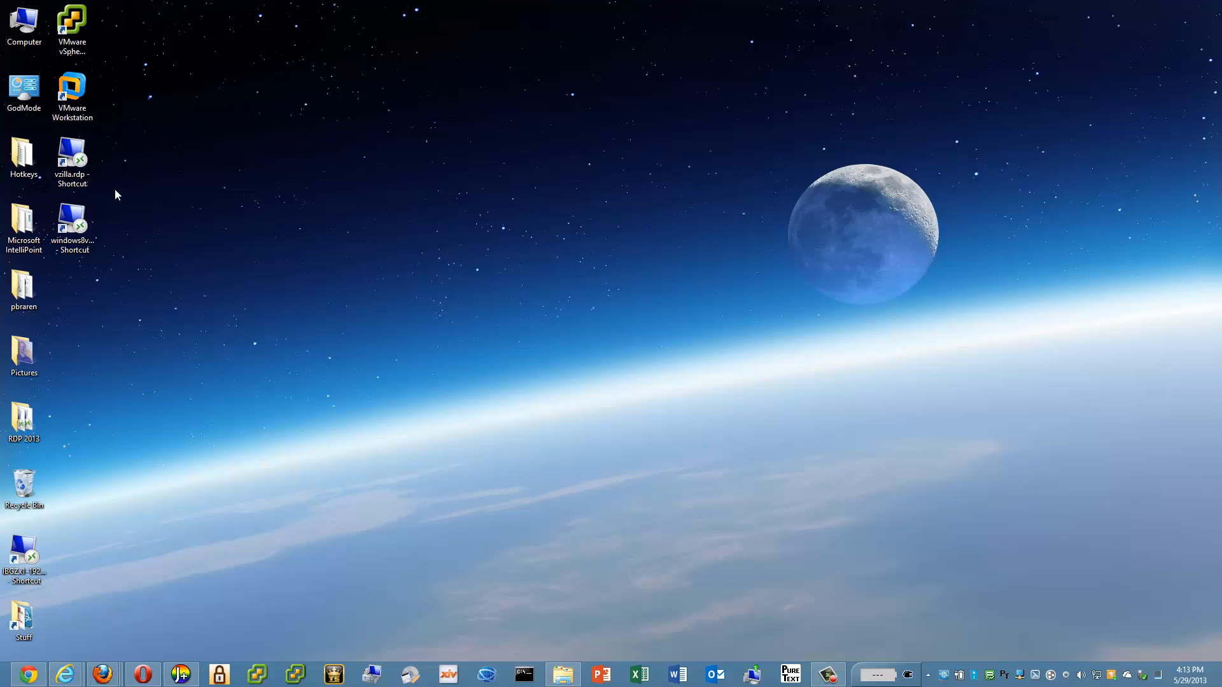
mouse_move(71, 155)
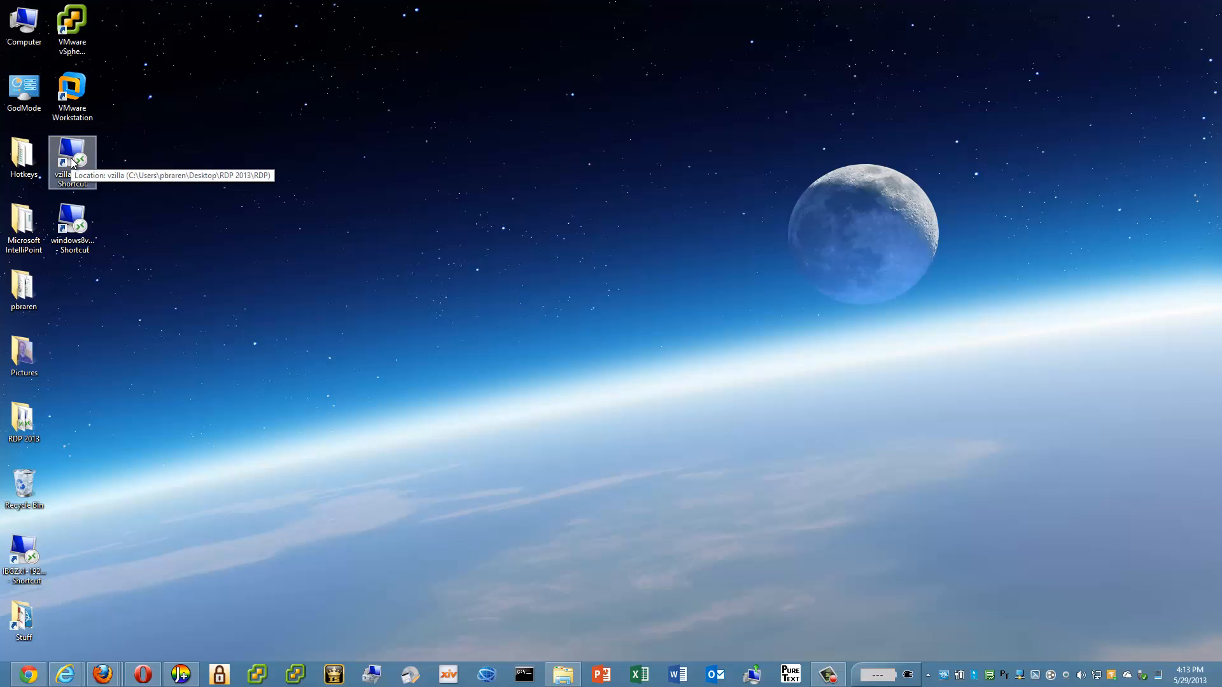
Connect to the server via the vzilla.rdp shortcut and launch its Dashboard.
double_click(71, 157)
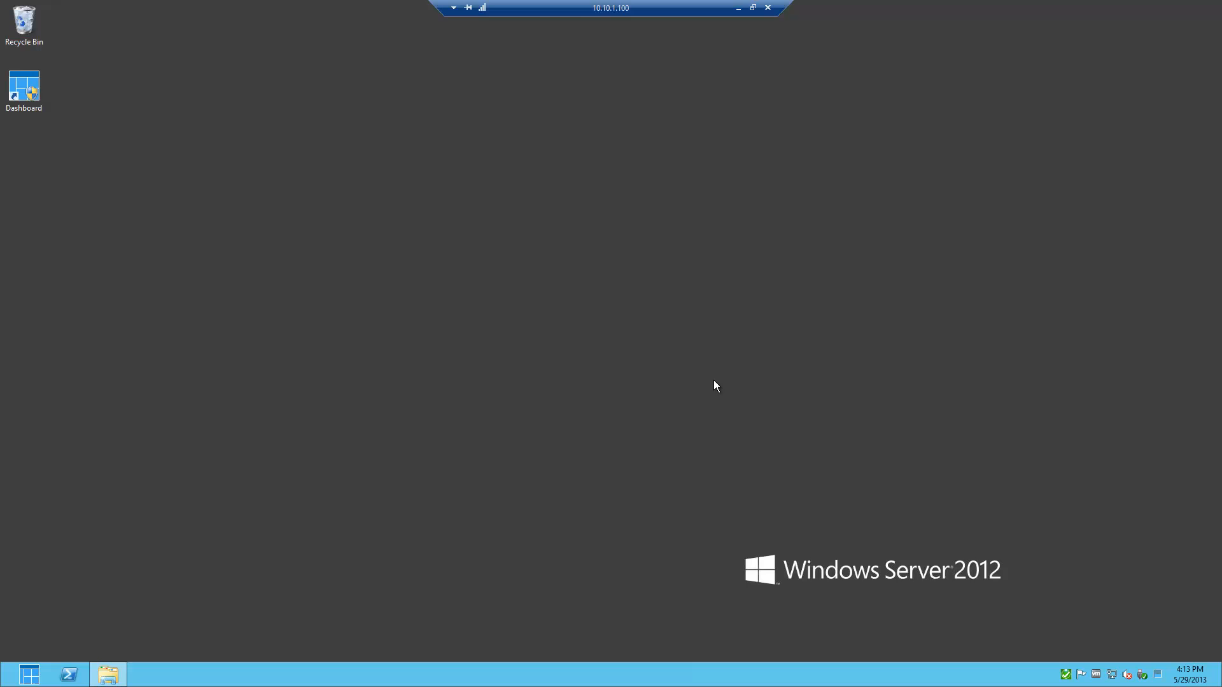
mouse_move(564, 172)
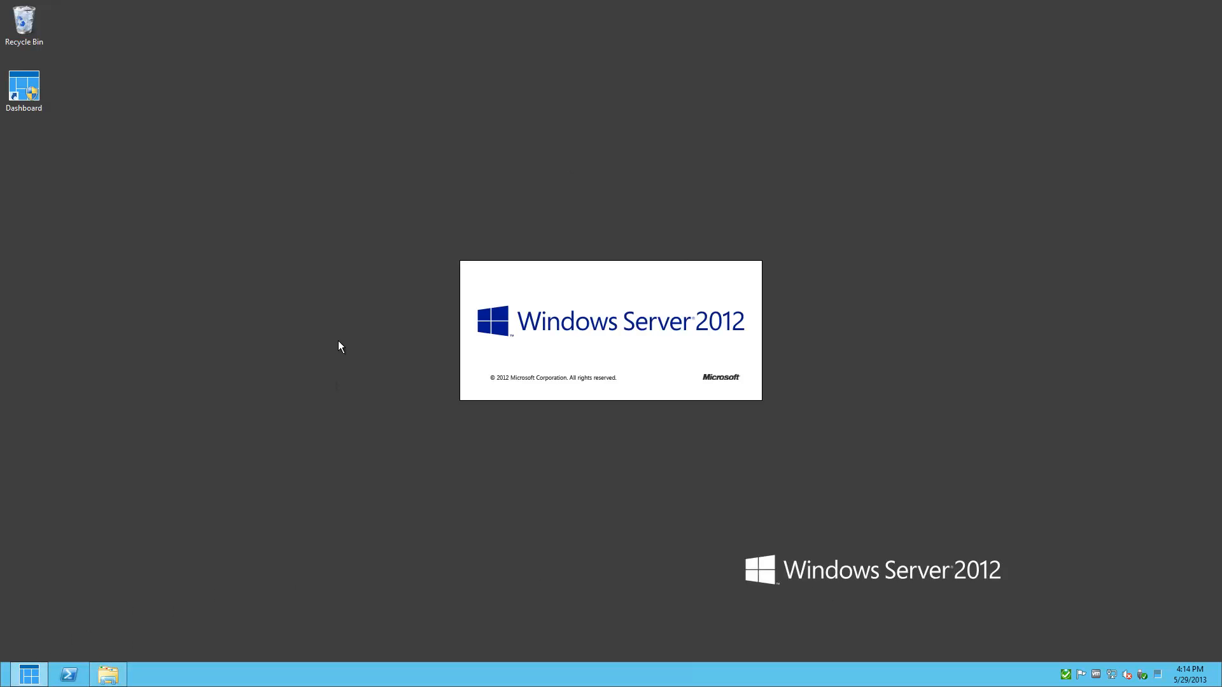
double_click(24, 87)
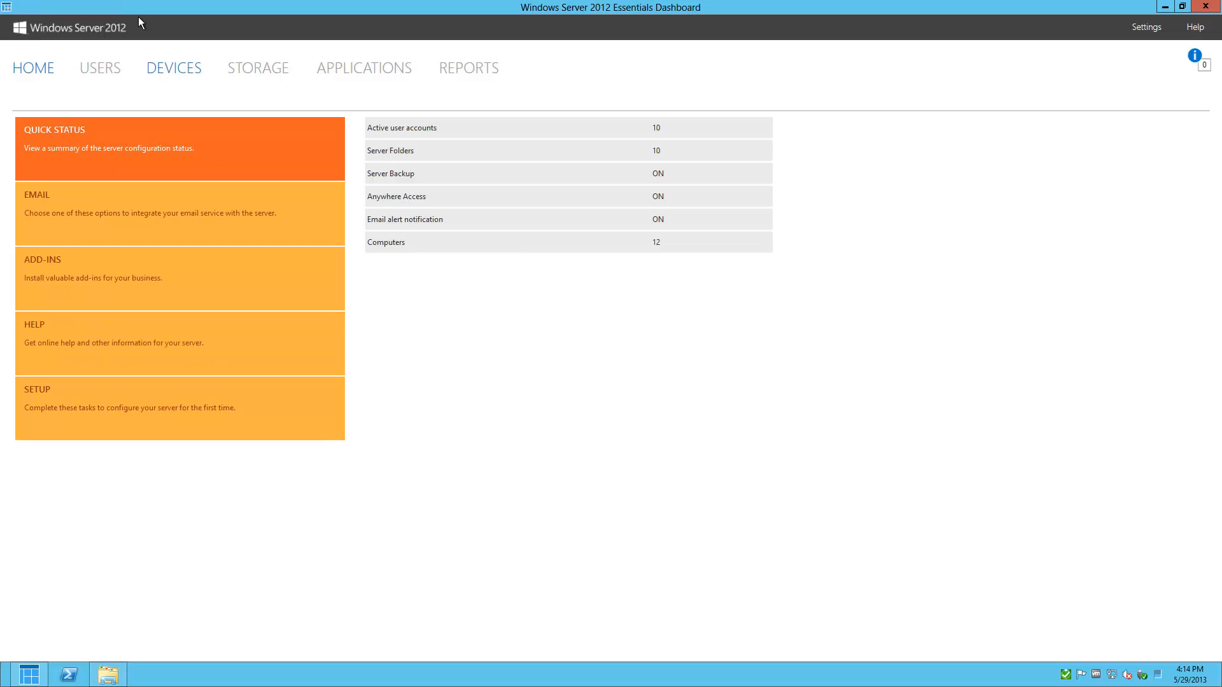
View the Devices computer list, review Computer Backup and File History settings, and close them unchanged.
click(173, 68)
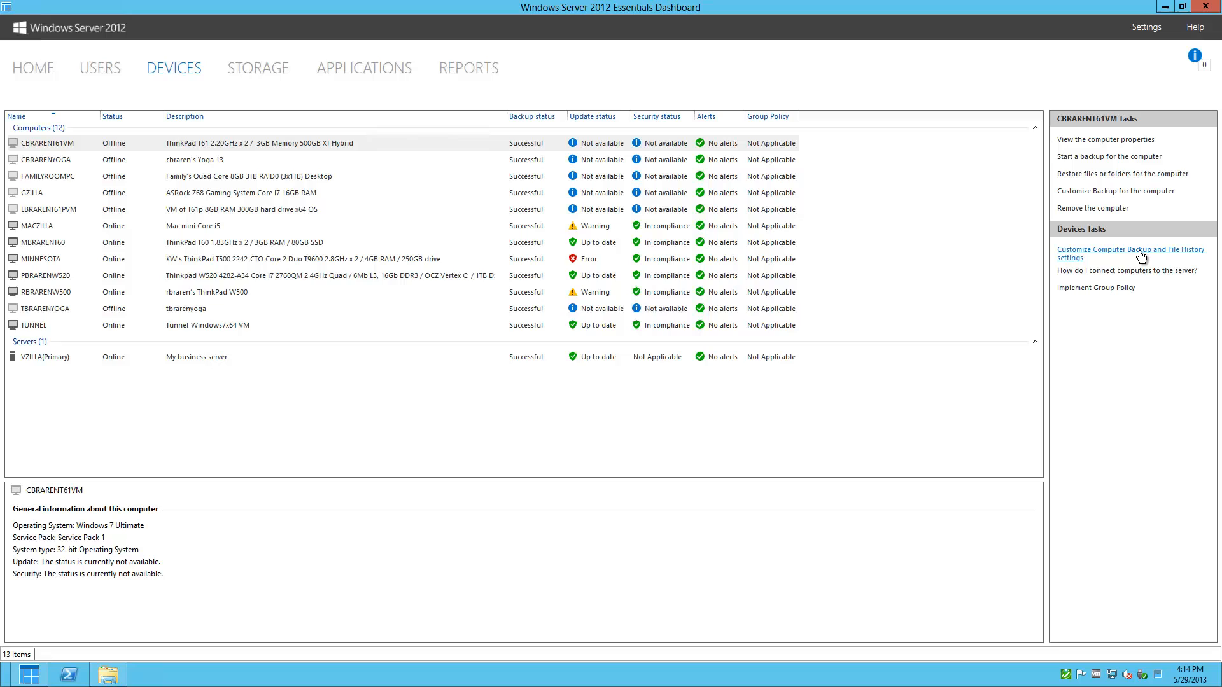
click(1129, 253)
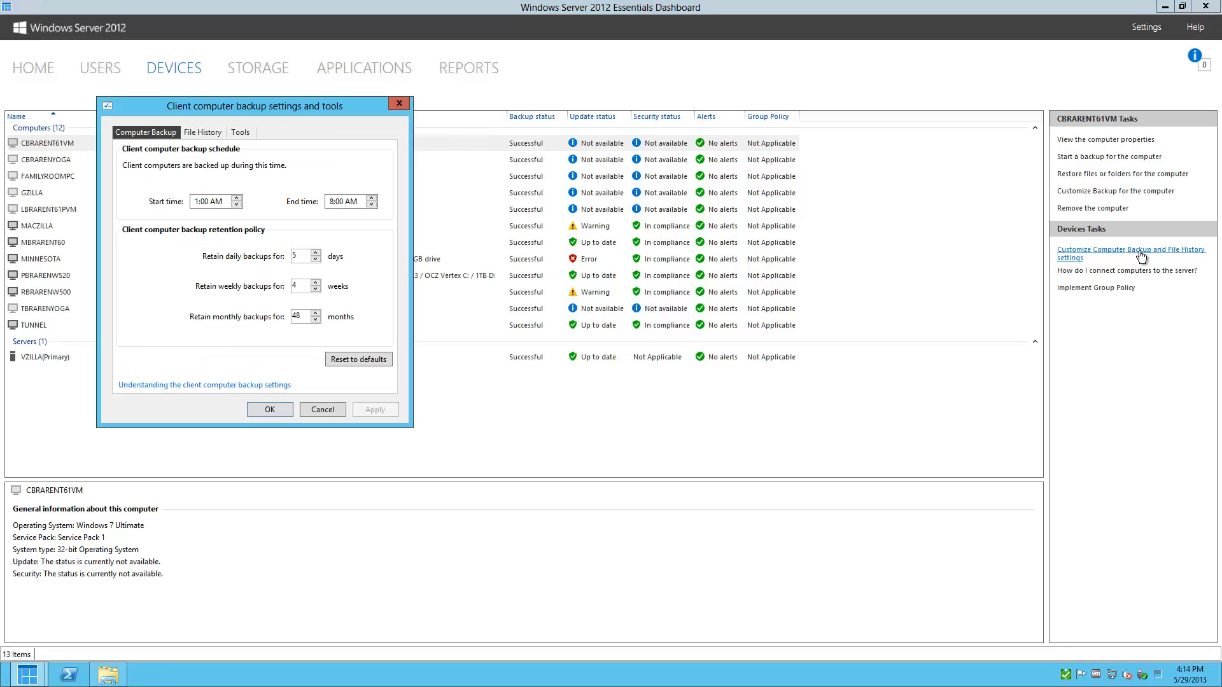
mouse_move(385, 370)
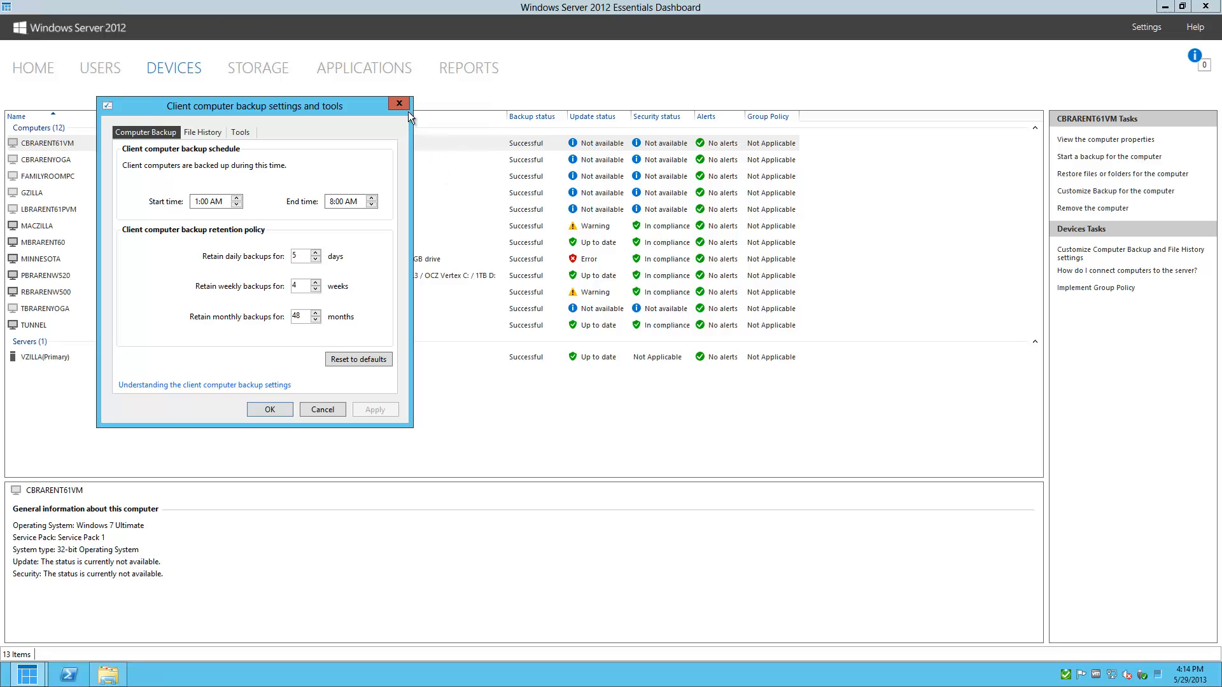
click(398, 103)
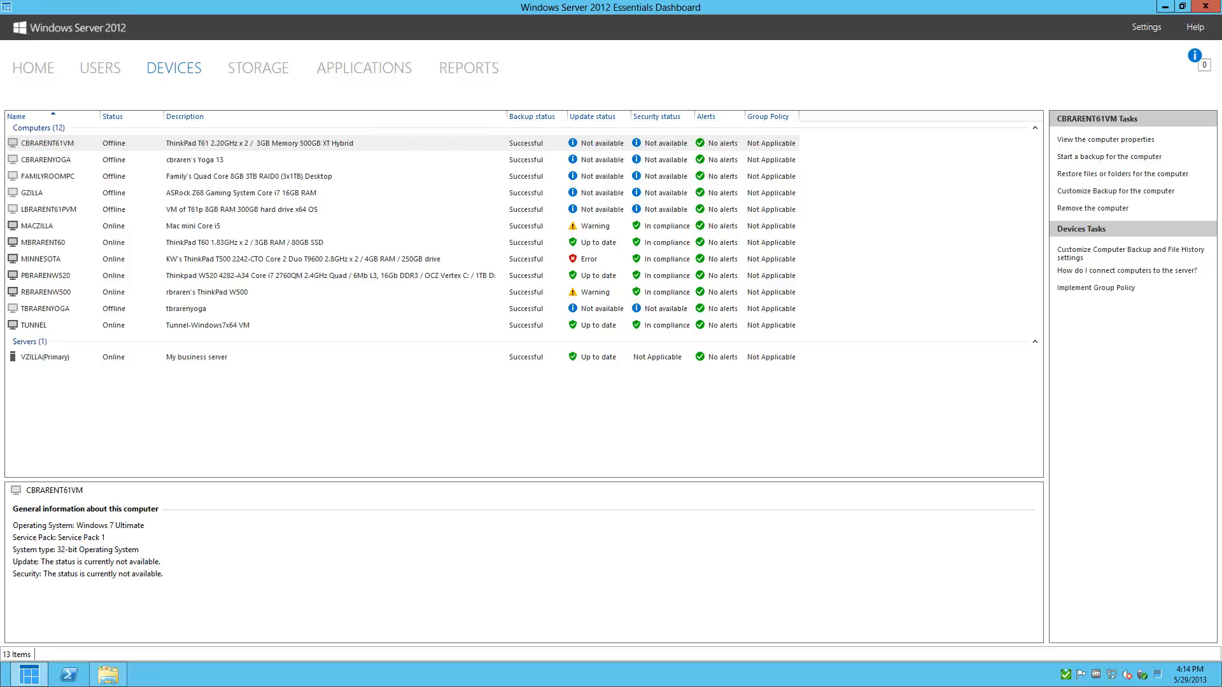
mouse_move(10, 177)
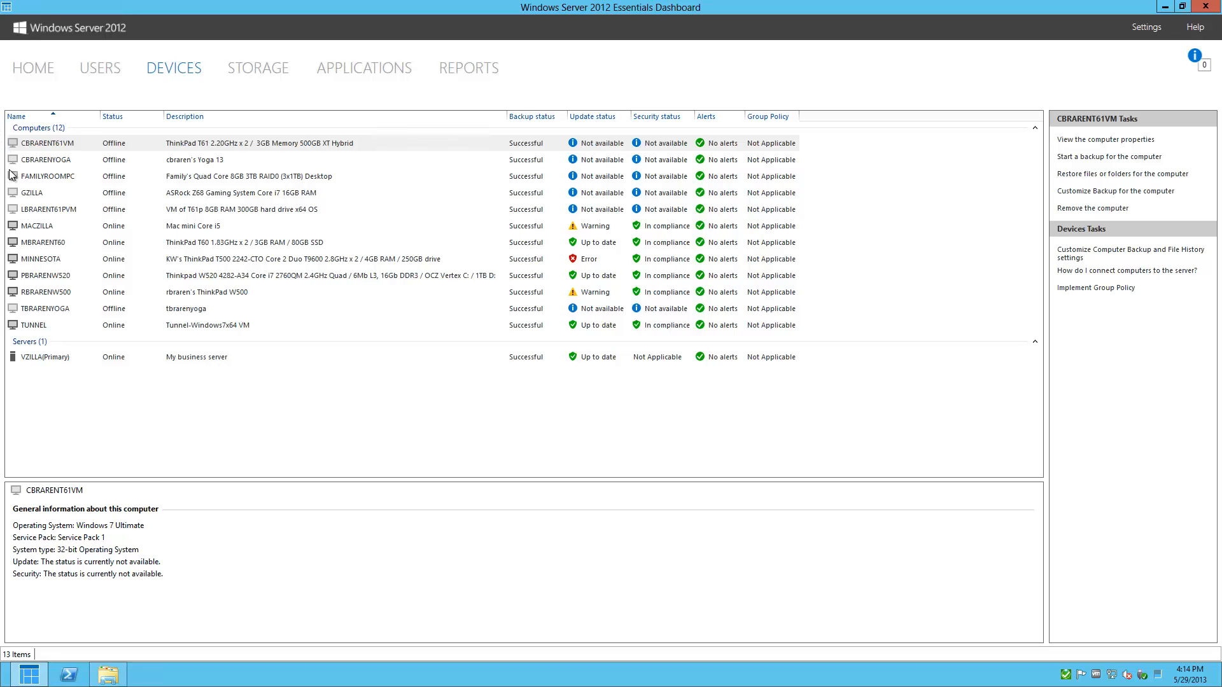
mouse_move(18, 192)
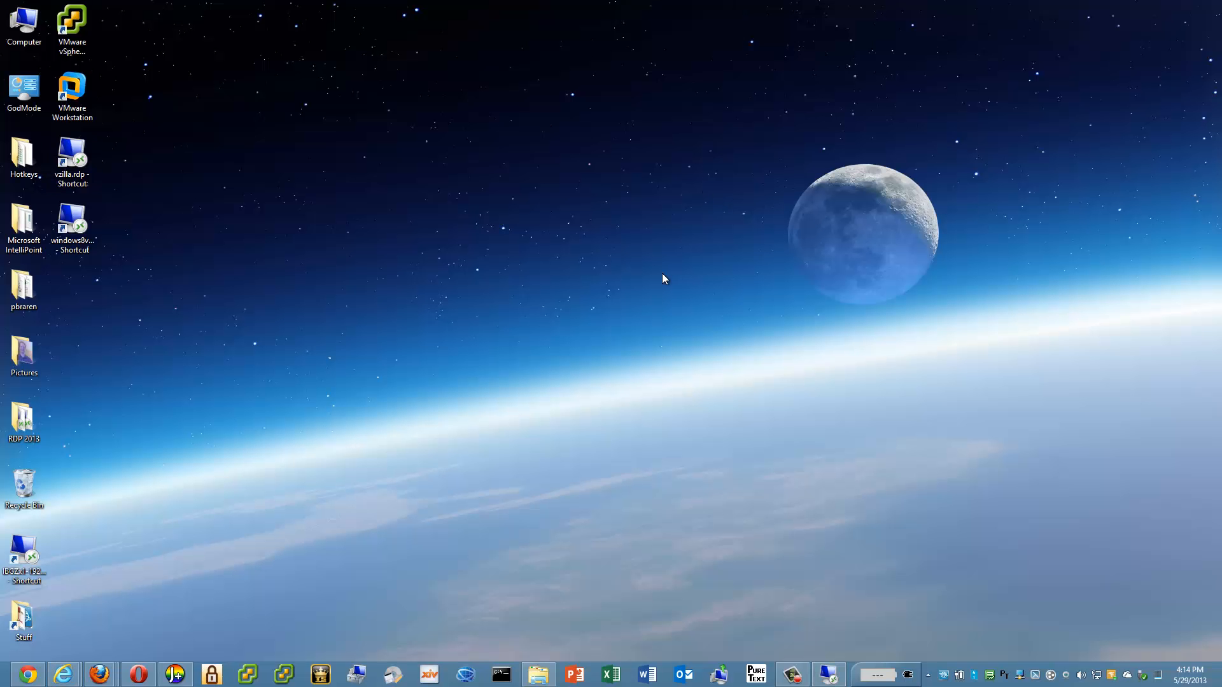
Minimize the remote session to reveal the local desktop shortcuts.
click(72, 160)
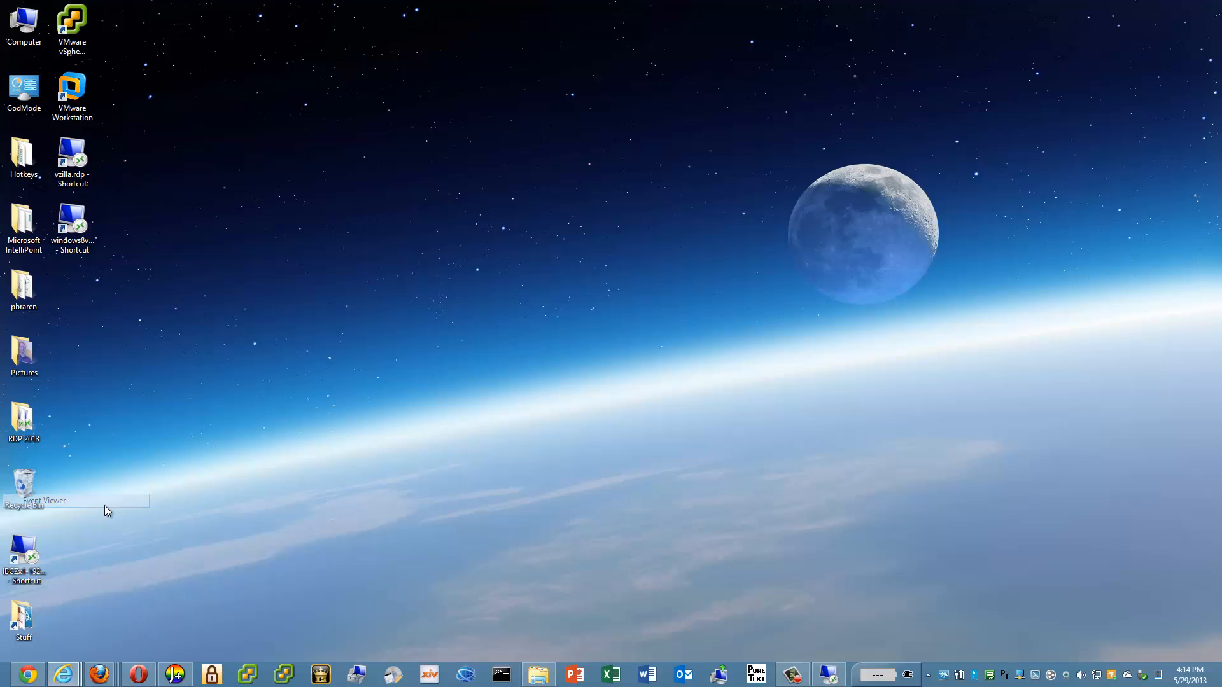
Launch Event Viewer locally and browse the Windows Logs System log down to early-morning events.
double_click(23, 498)
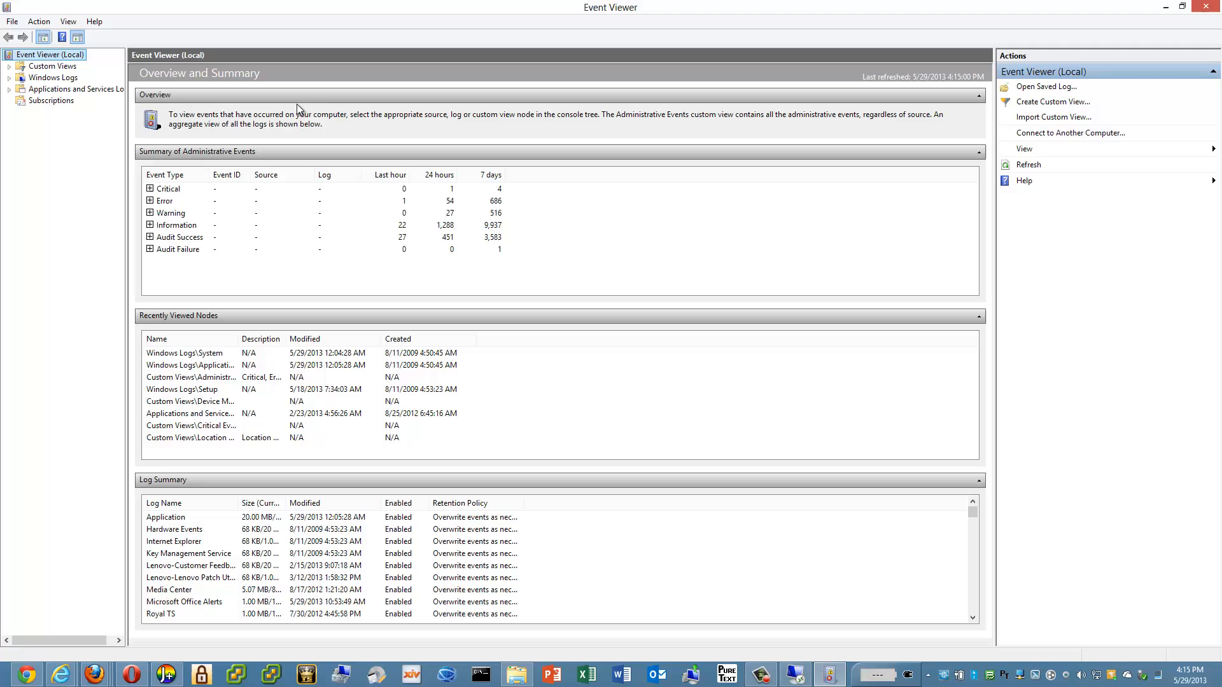
click(9, 77)
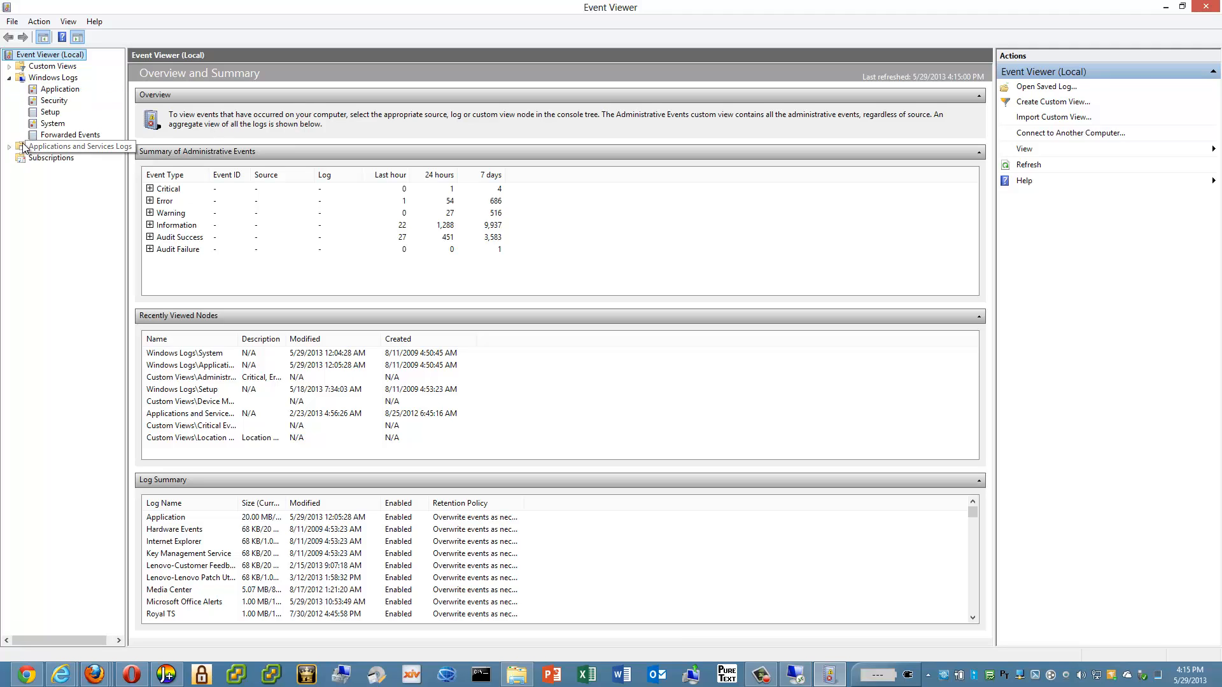
click(52, 124)
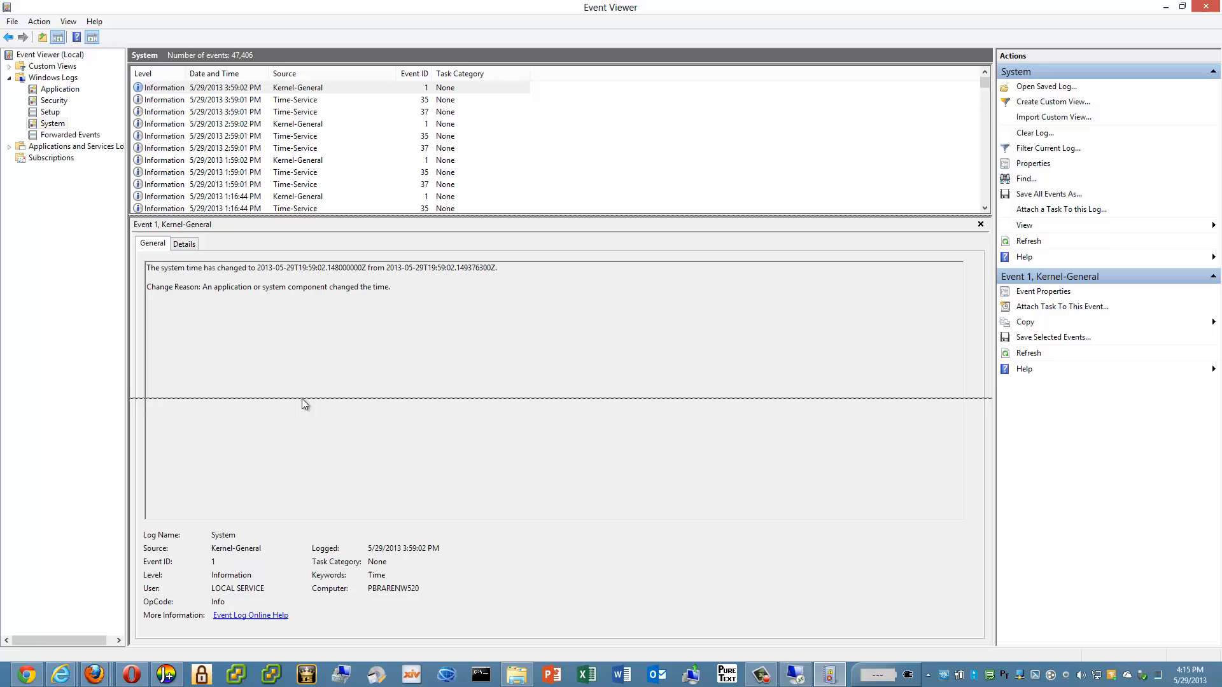
scroll(down, 3)
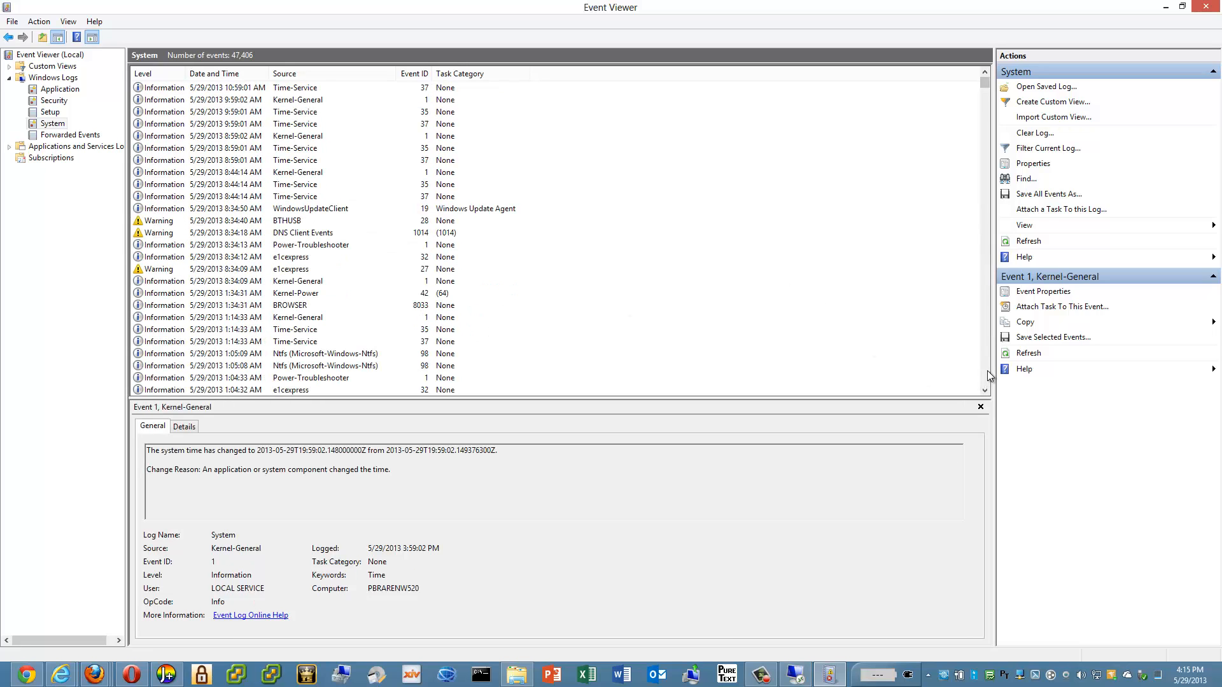
scroll(down, 3)
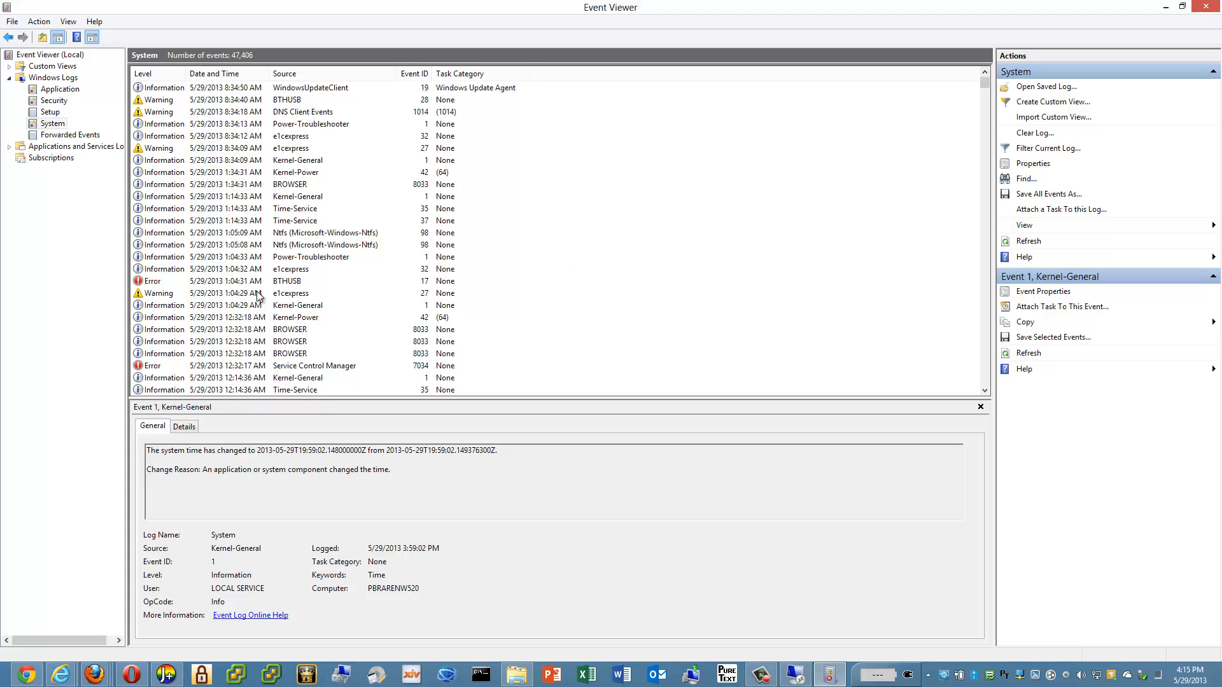
Inspect the 1:04:33 AM Power-Troubleshooter wake event and the 1:34:31 AM Kernel-Power sleep event.
click(310, 256)
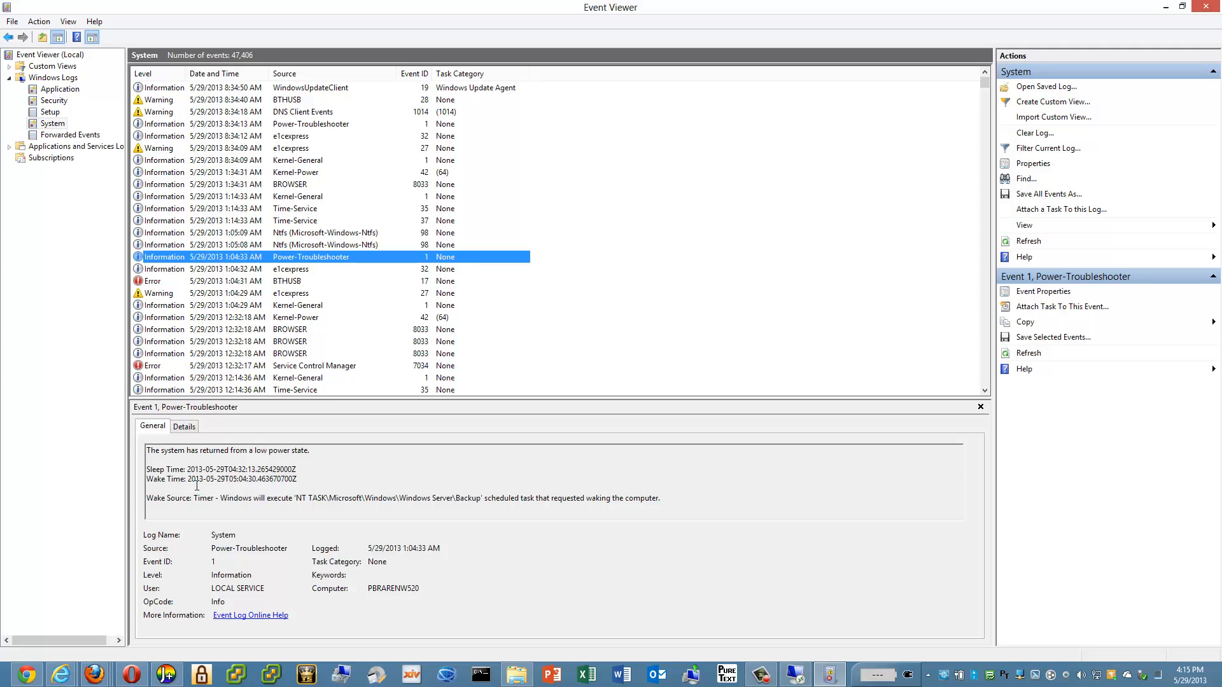
mouse_move(279, 452)
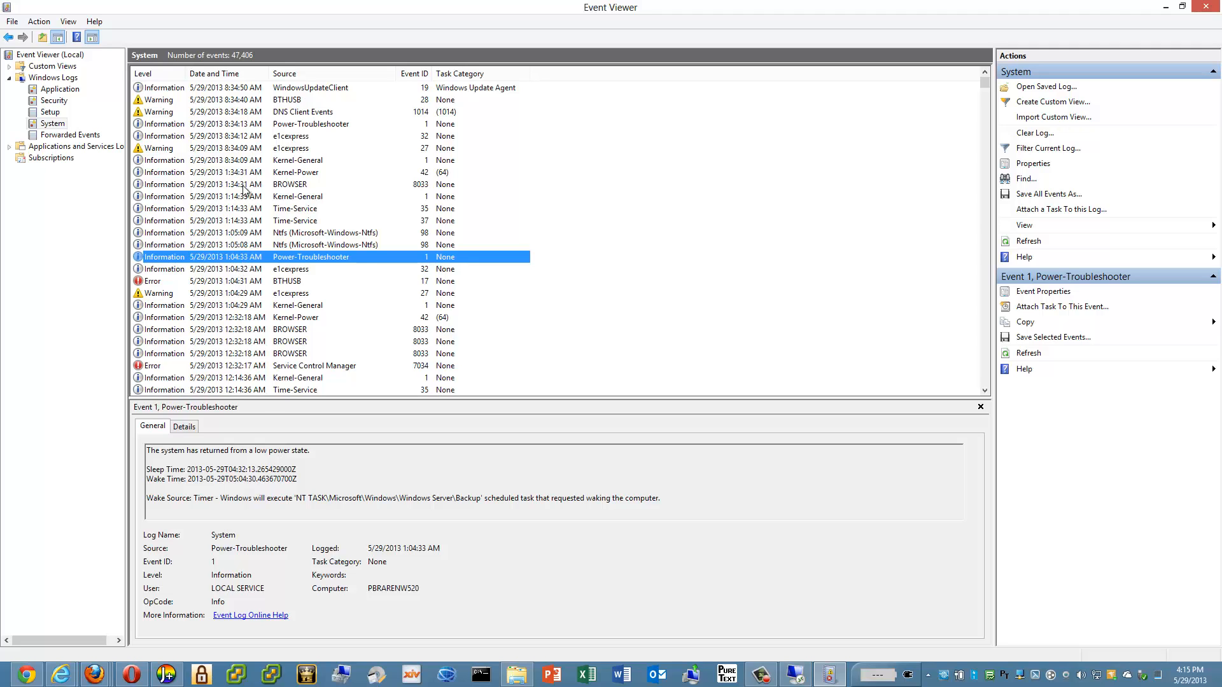
click(311, 171)
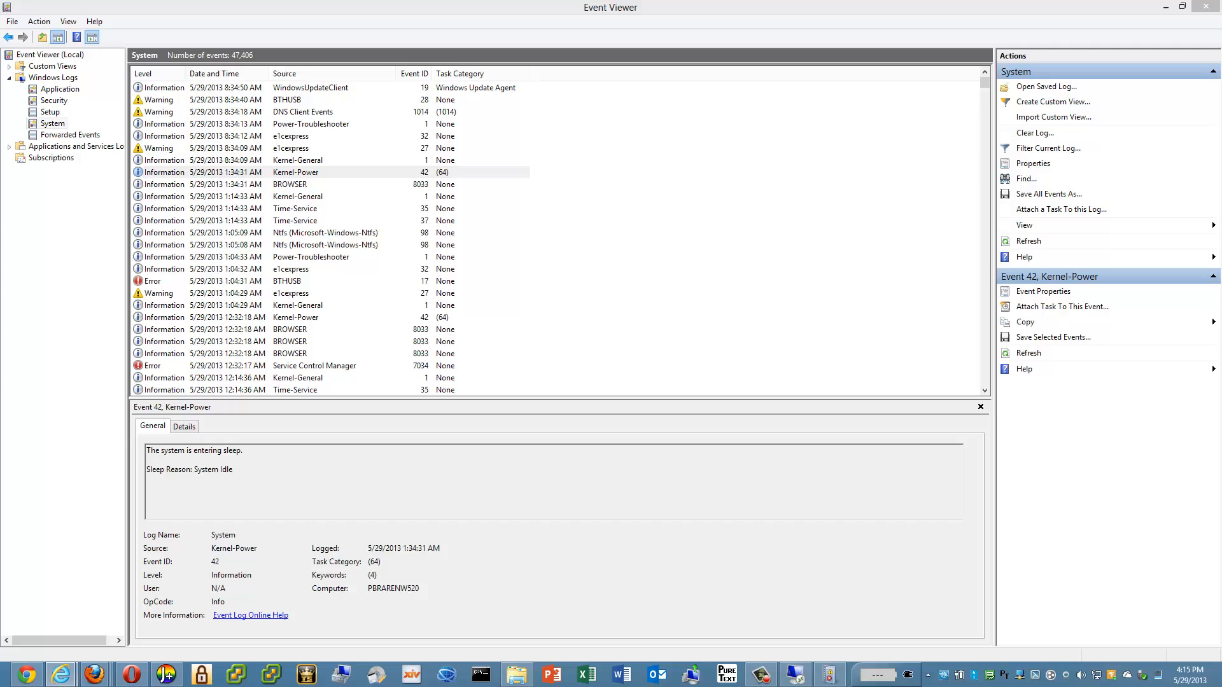
mouse_move(621, 419)
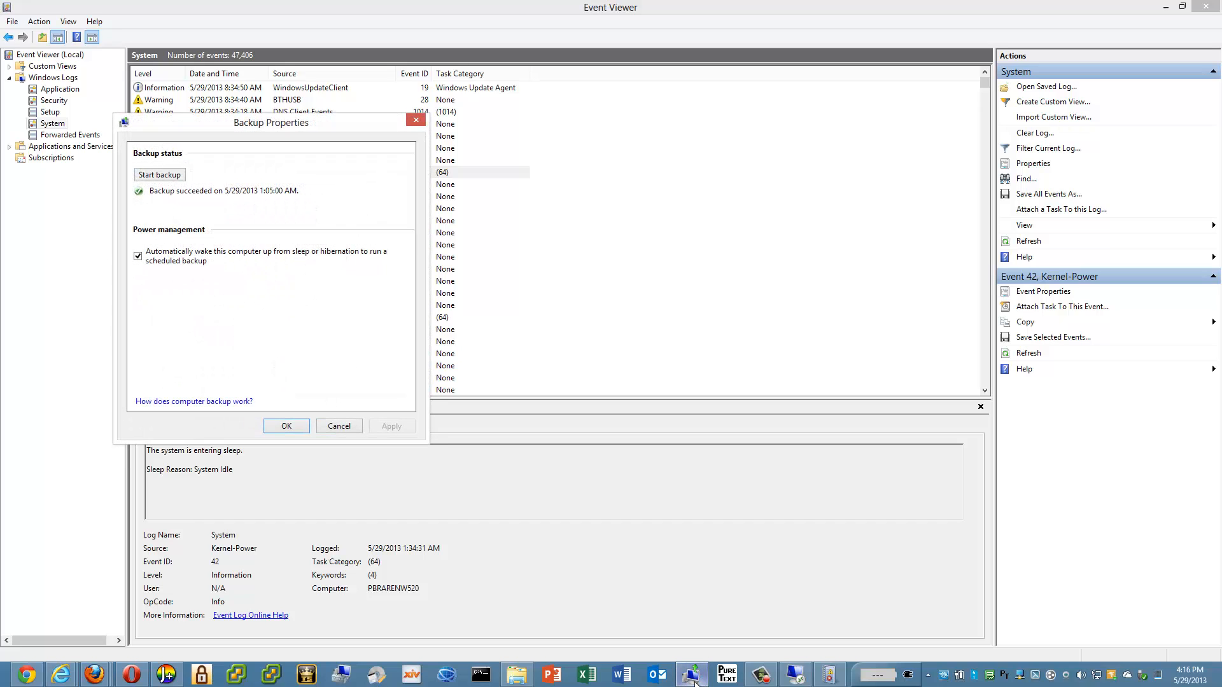
Check Backup Properties from the taskbar icon for the 5/29/2013 1:05 AM success, then close it.
right_click(690, 673)
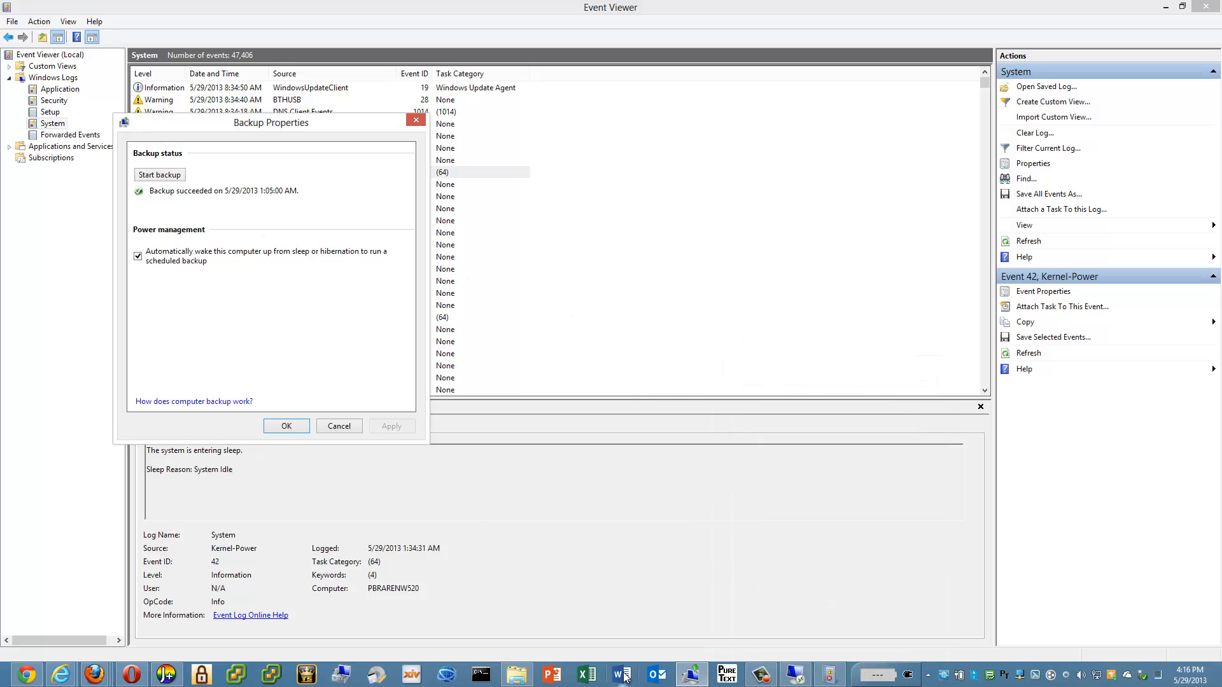
mouse_move(256, 208)
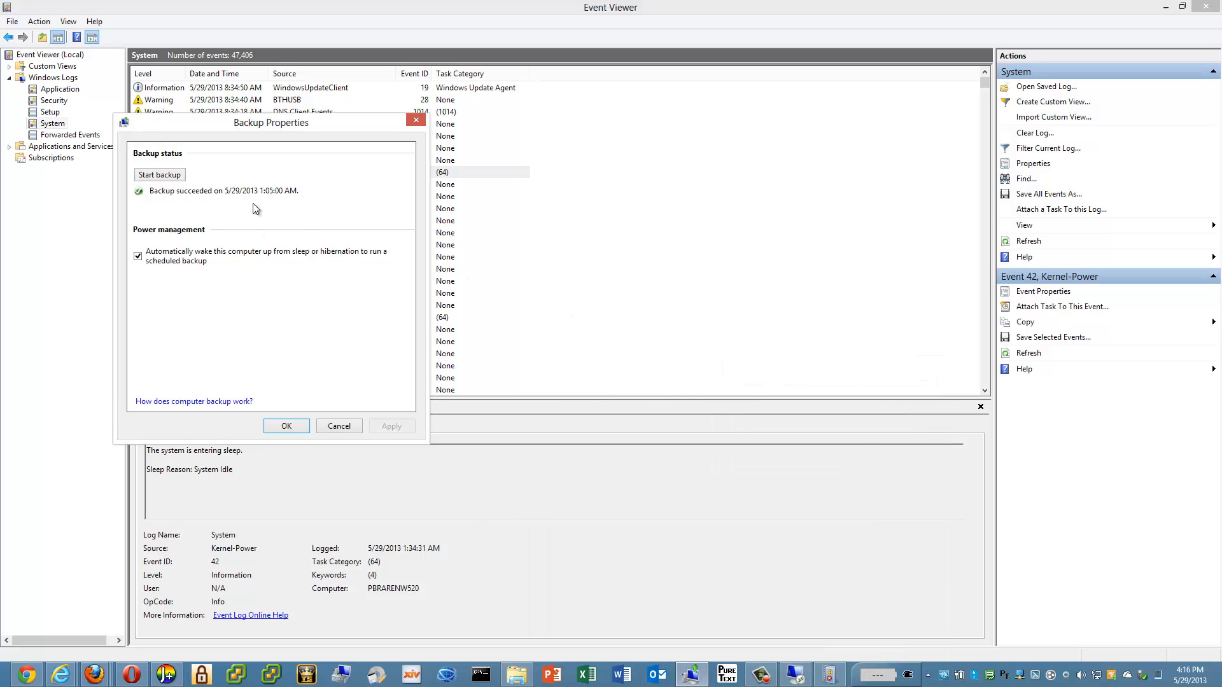
mouse_move(272, 199)
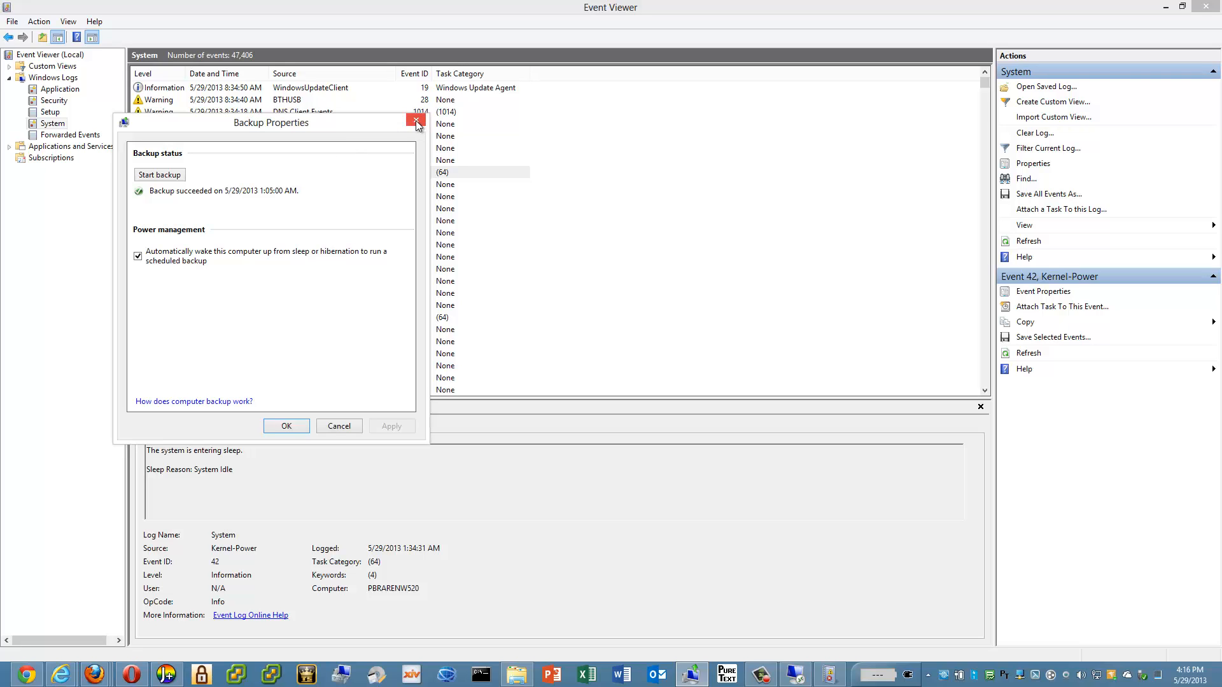
click(417, 124)
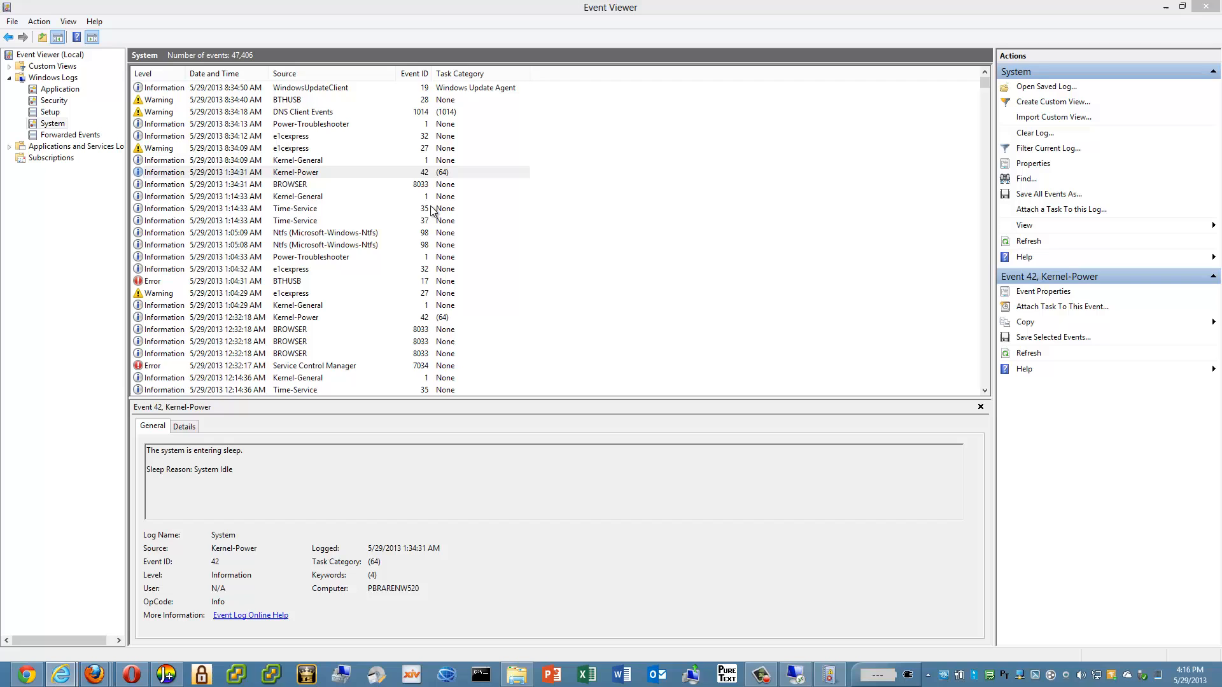
Dismiss Event Viewer so the local desktop shows again.
click(297, 172)
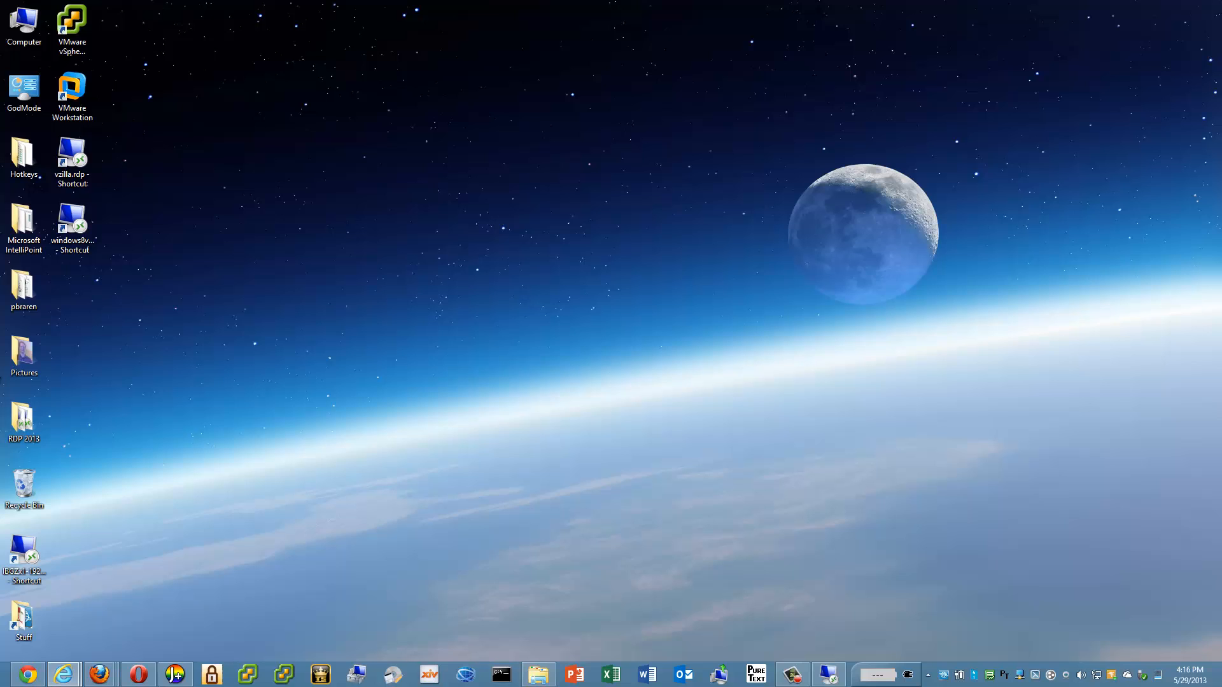
Return to the server Dashboard and review details of PBRARENW520's 5/29/2013 1:05 AM backup.
click(828, 674)
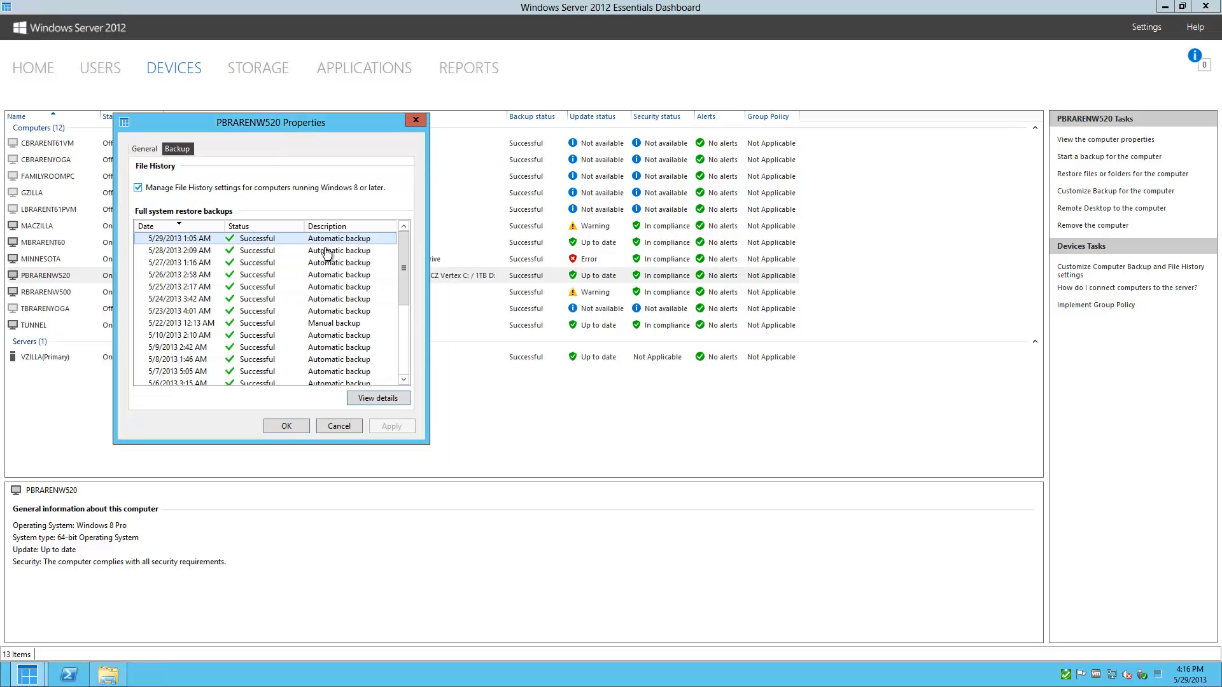
click(378, 397)
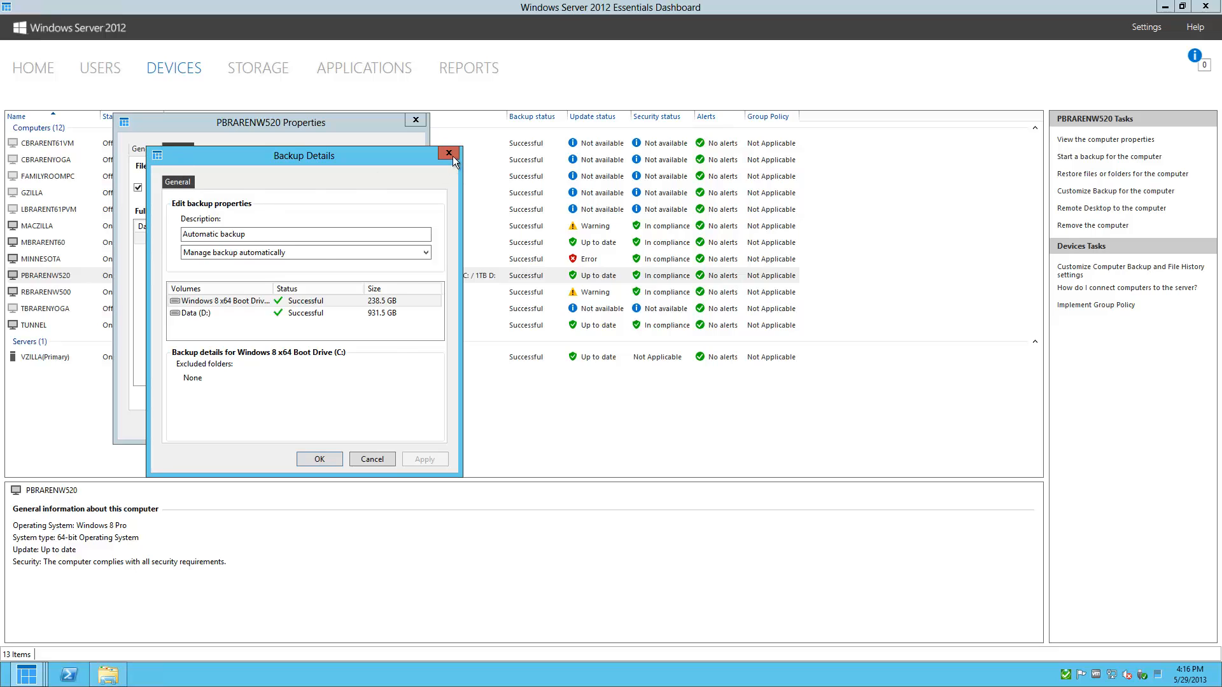
click(448, 153)
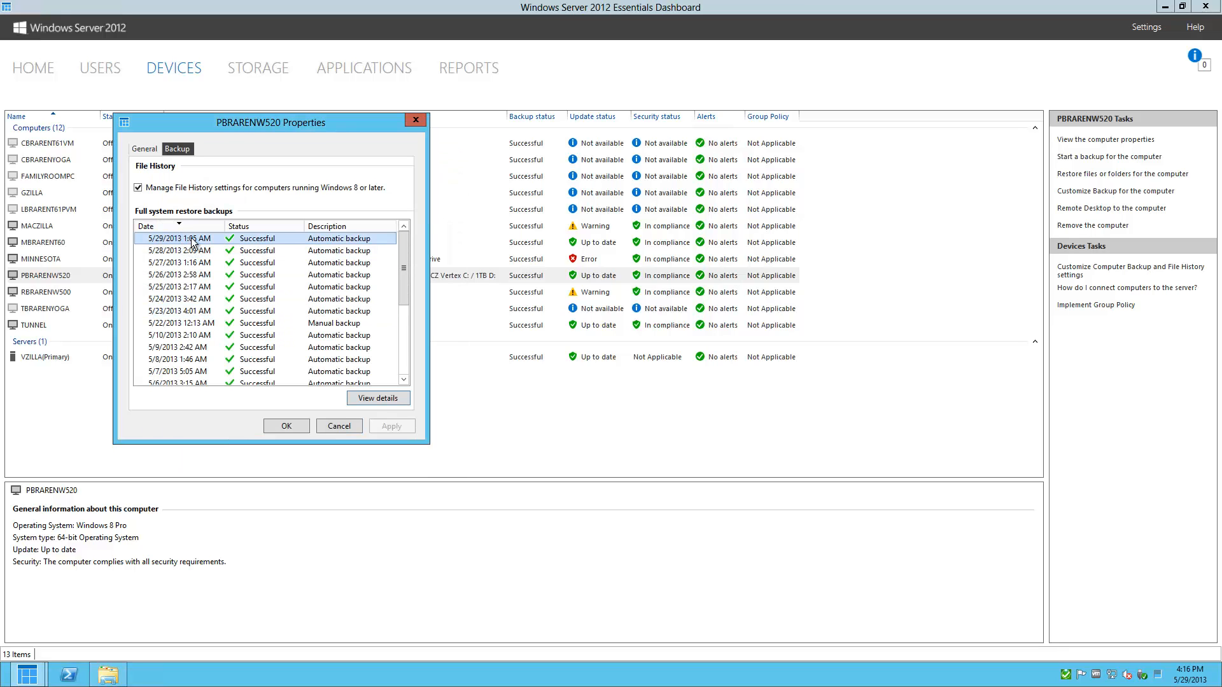
click(183, 262)
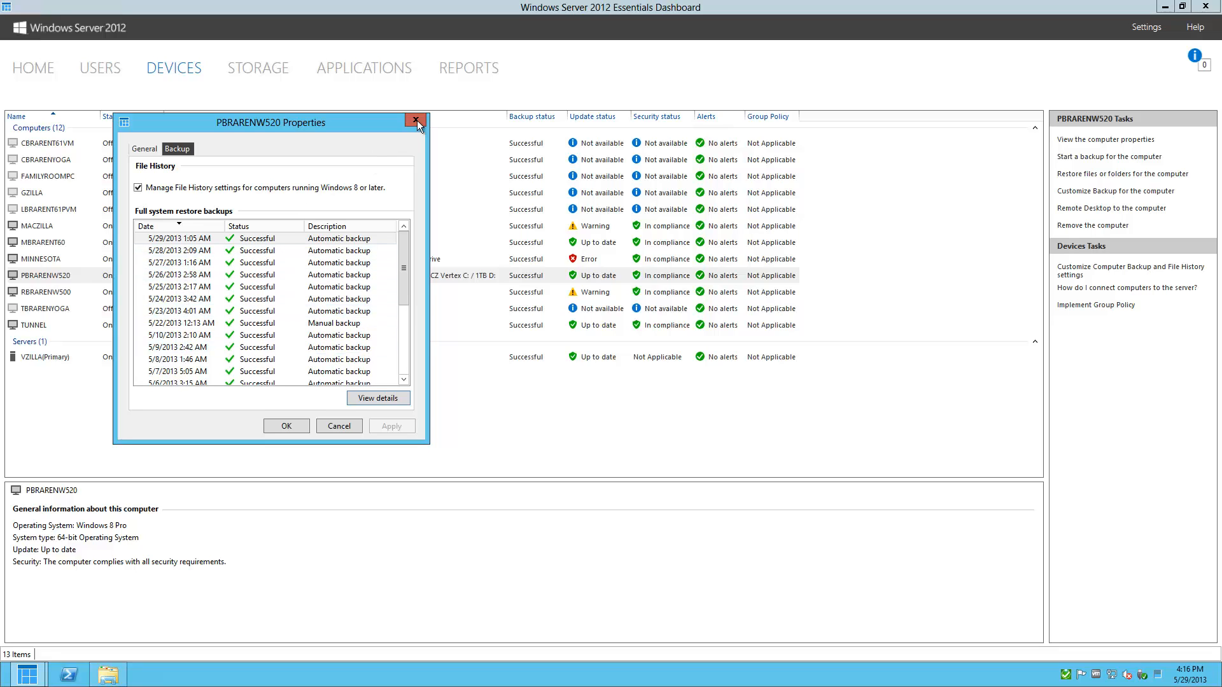
Close the PBRARENW520 Properties dialog and minimize the Dashboard to the server desktop.
click(416, 122)
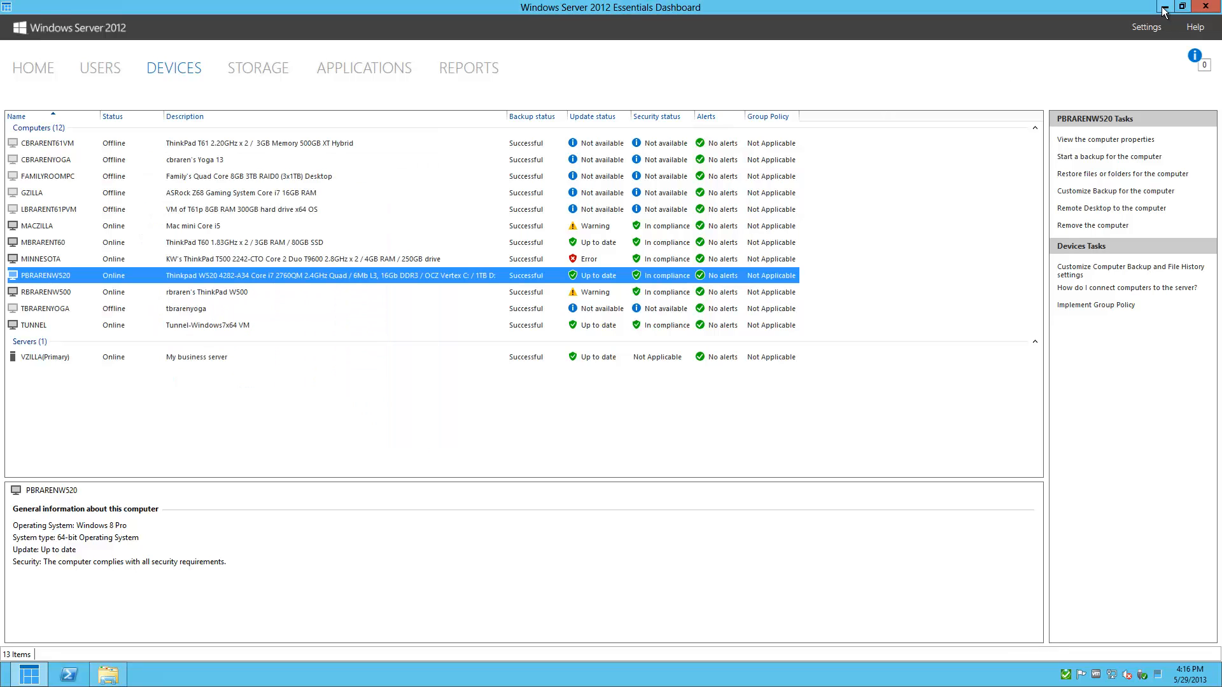
click(1160, 8)
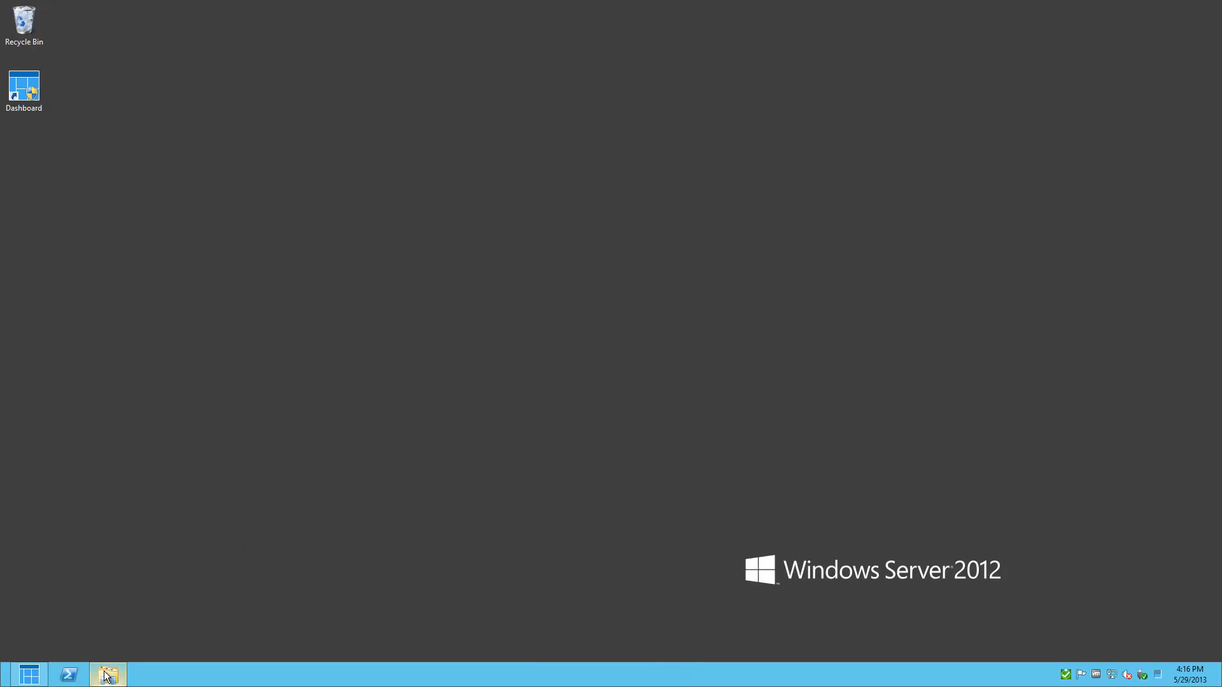
Show the Client Computer Backups folder maximized and browse its backup files back to 5/25/2013.
click(107, 673)
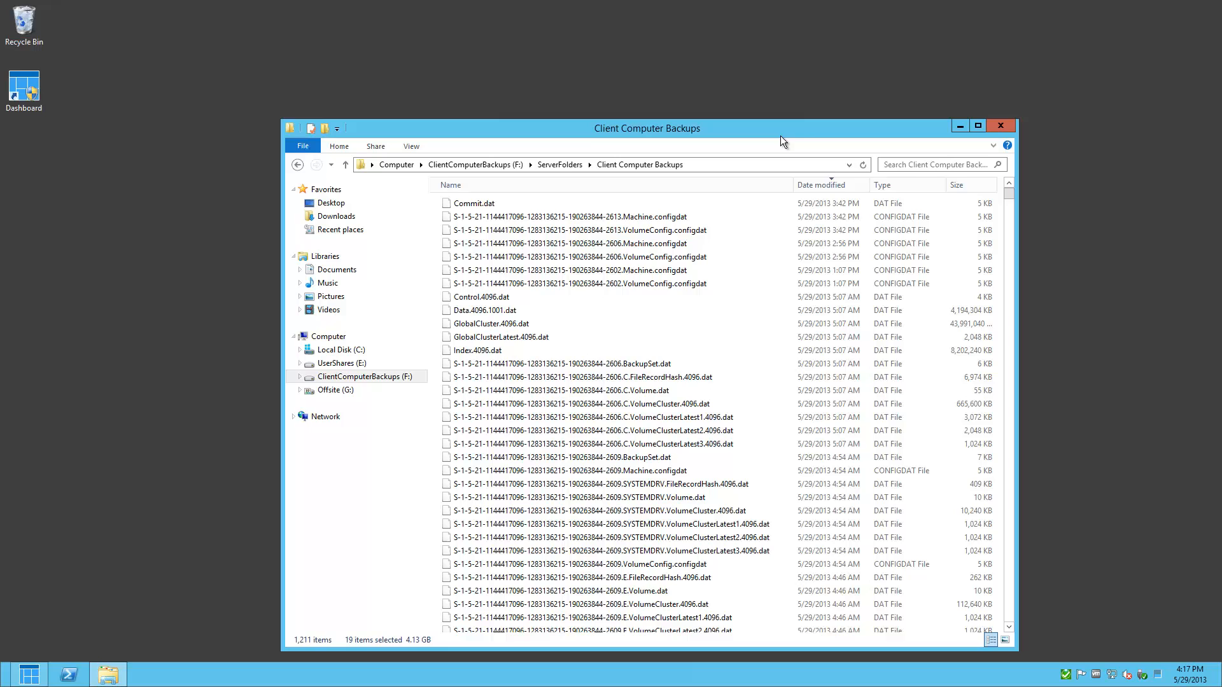
click(977, 126)
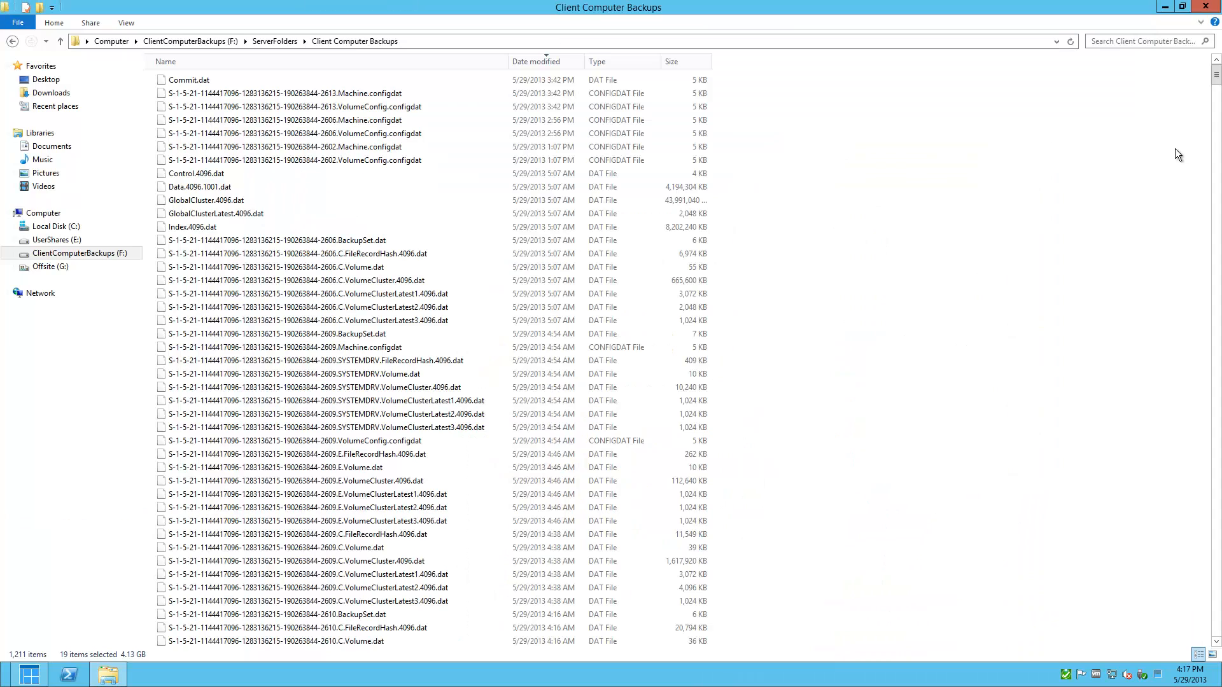
scroll(down, 3)
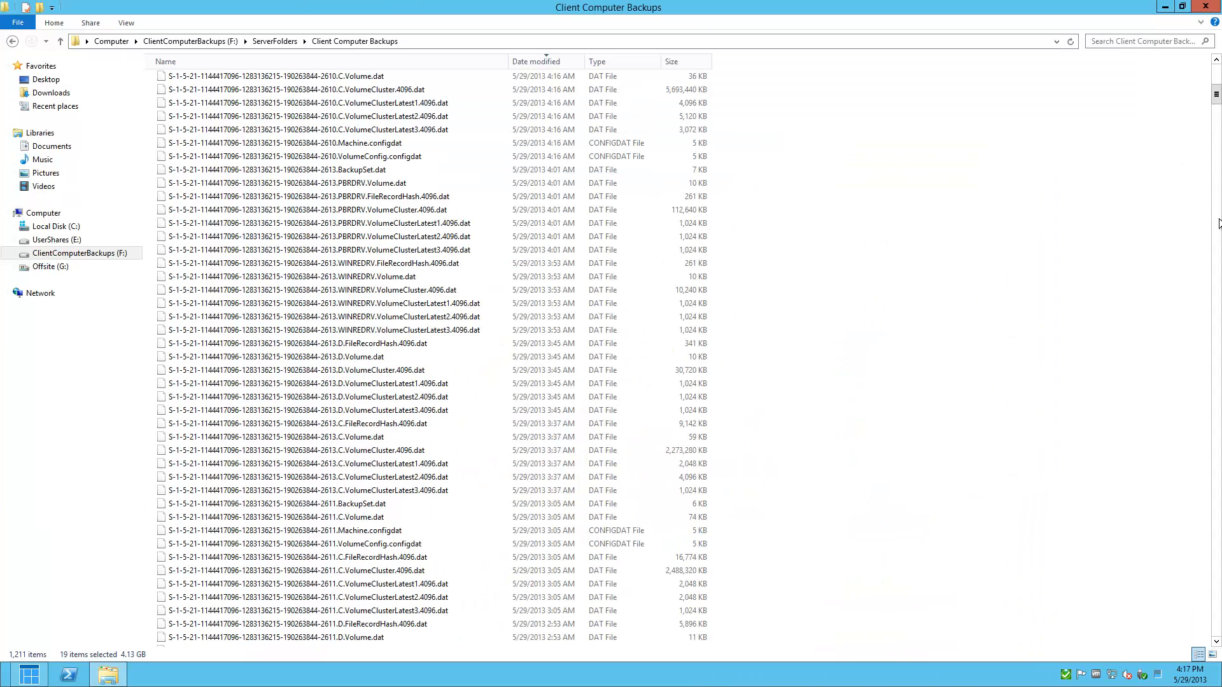
scroll(down, 3)
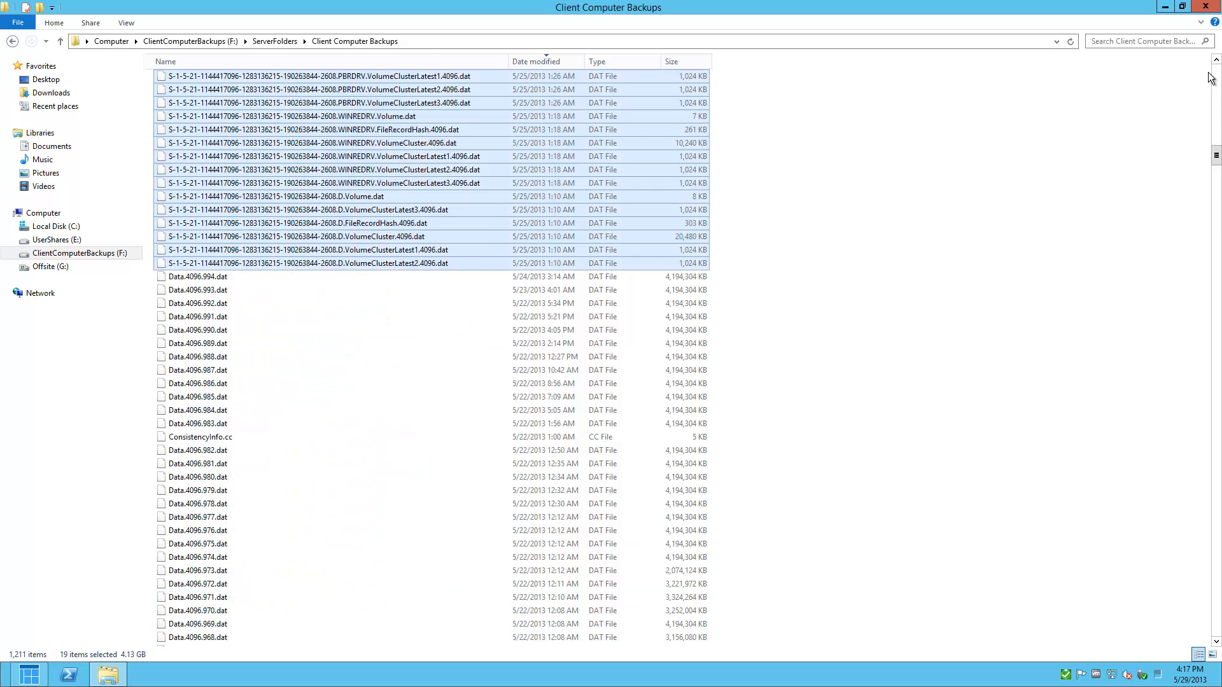
scroll(up, 3)
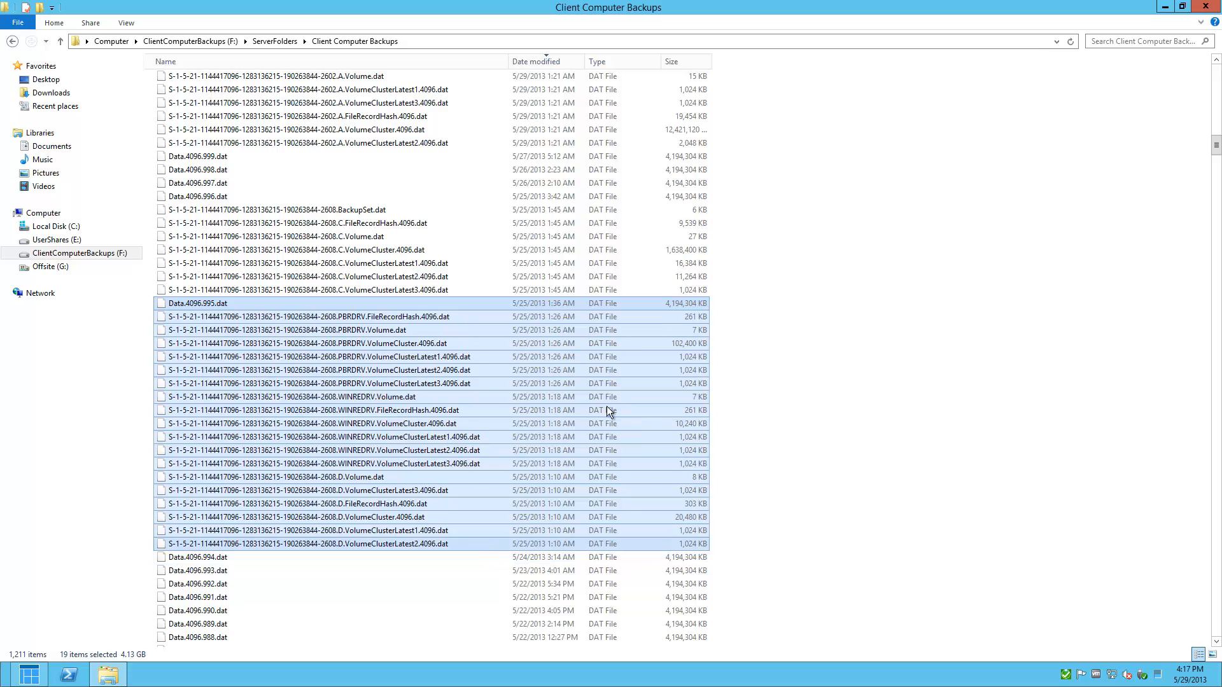
mouse_move(397, 556)
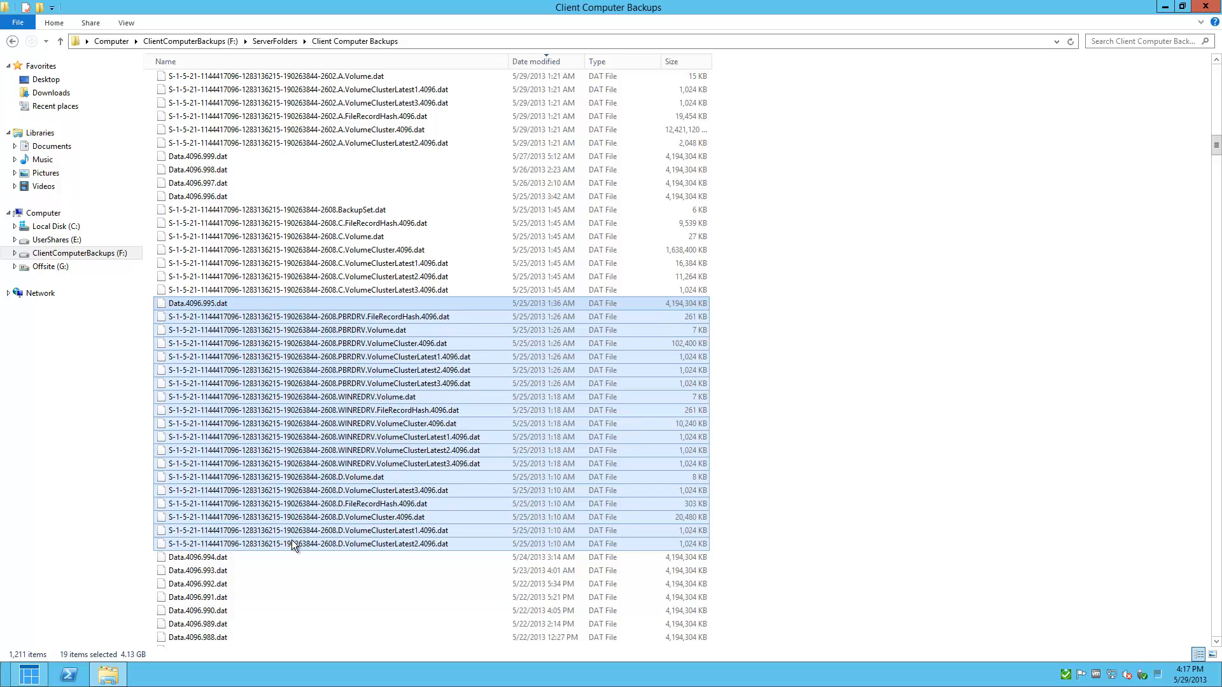
mouse_move(595, 338)
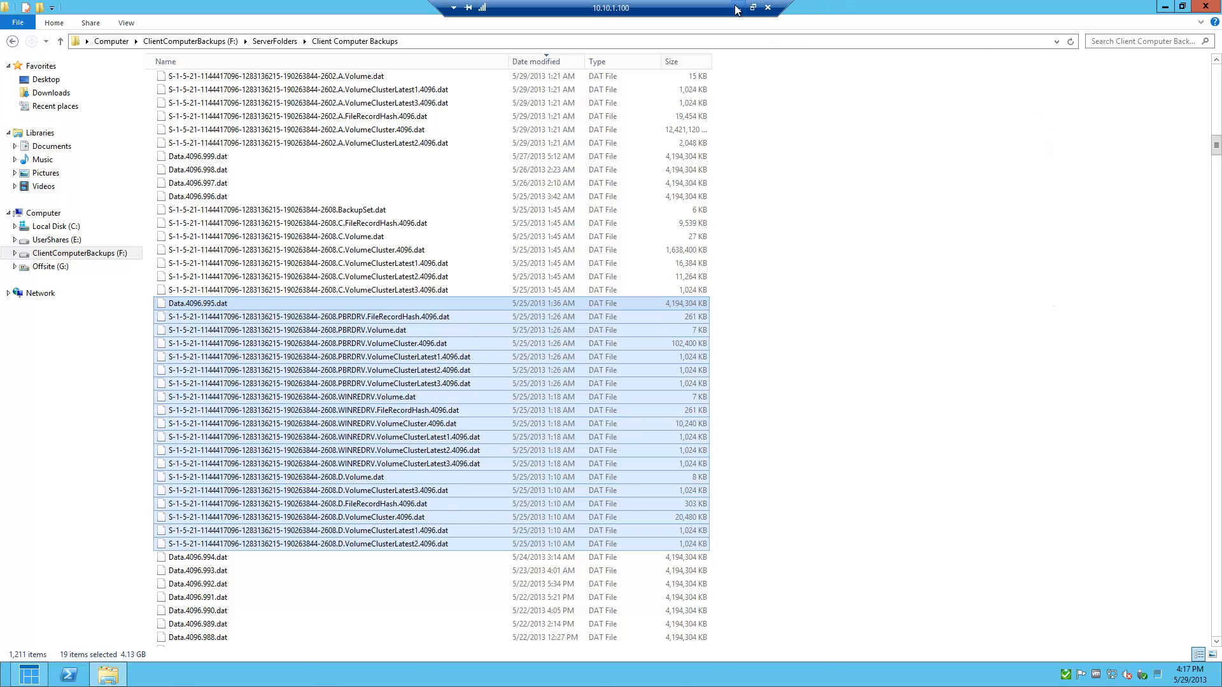
Return to the local desktop and launch Task Scheduler via a 'task sch' settings search.
click(752, 7)
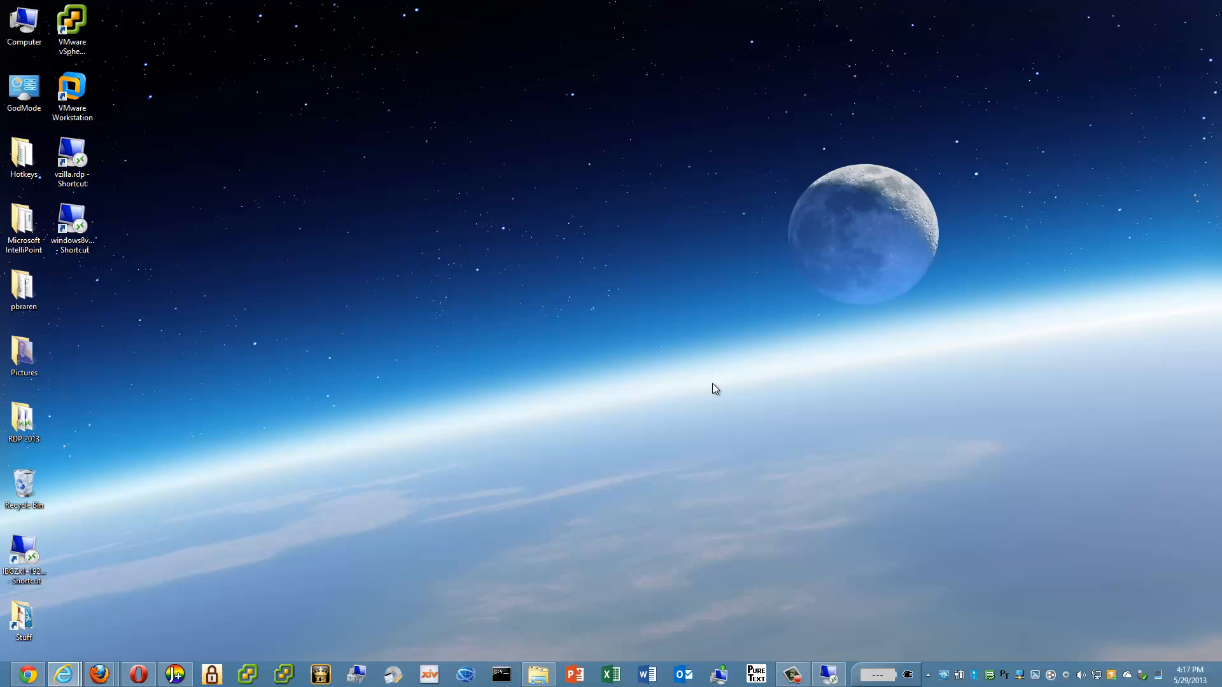
mouse_move(744, 325)
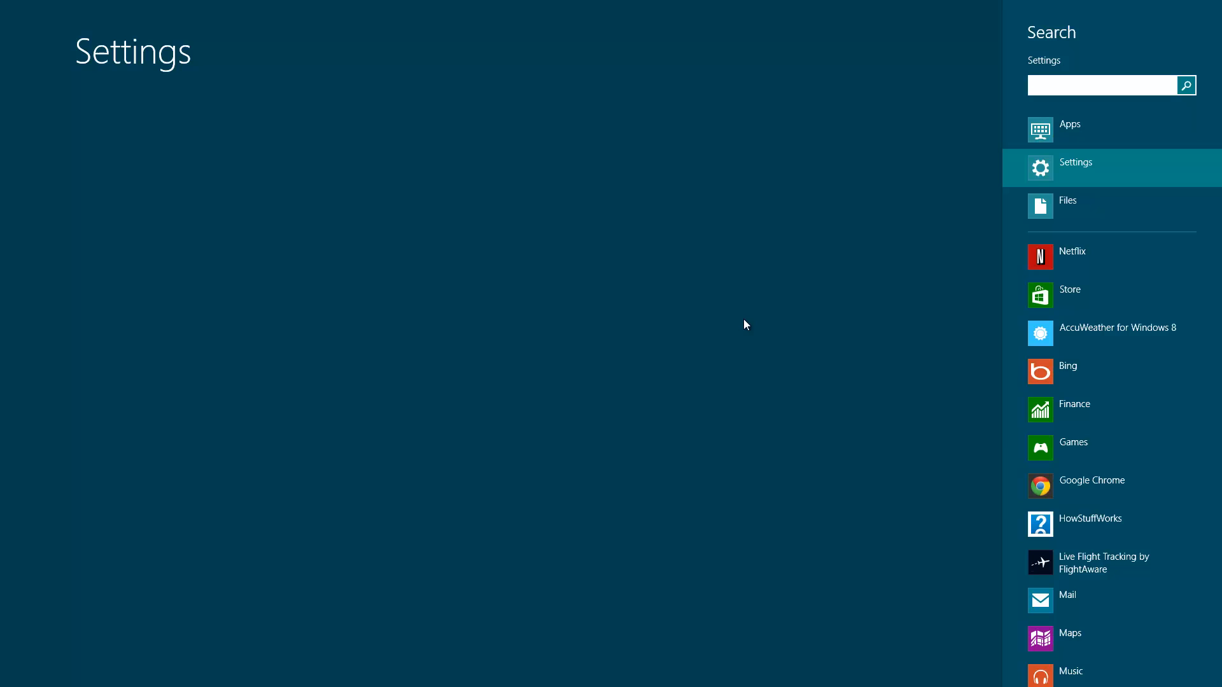
text(task sch)
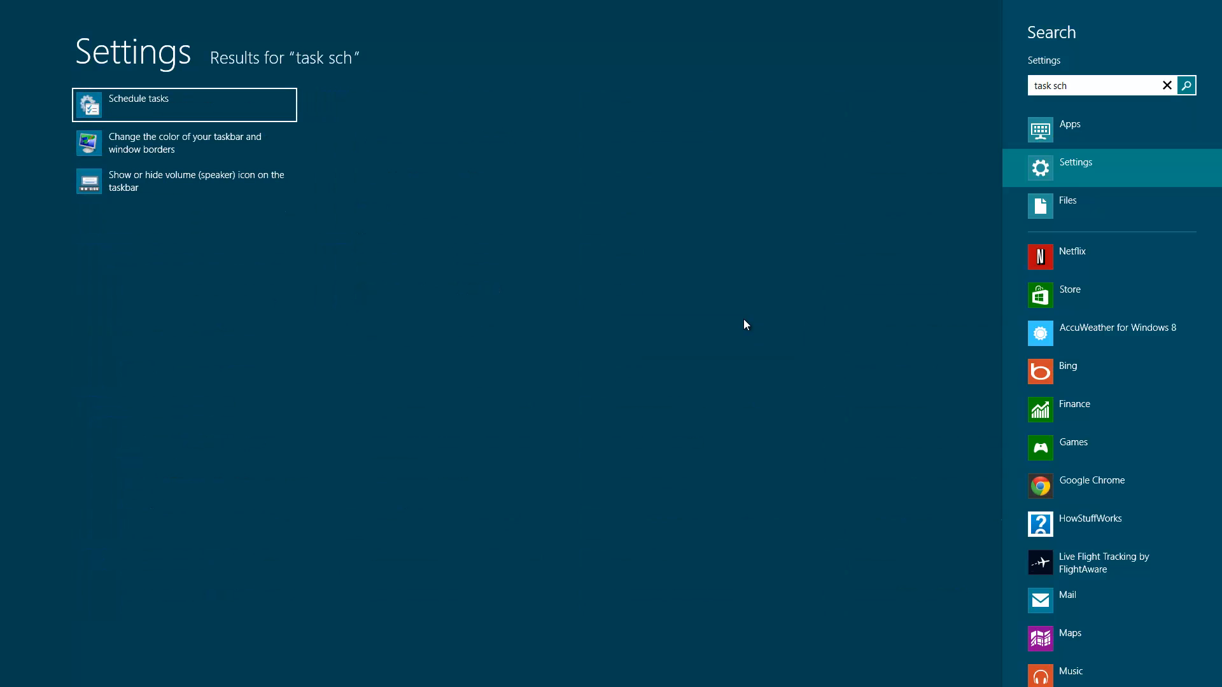
click(140, 99)
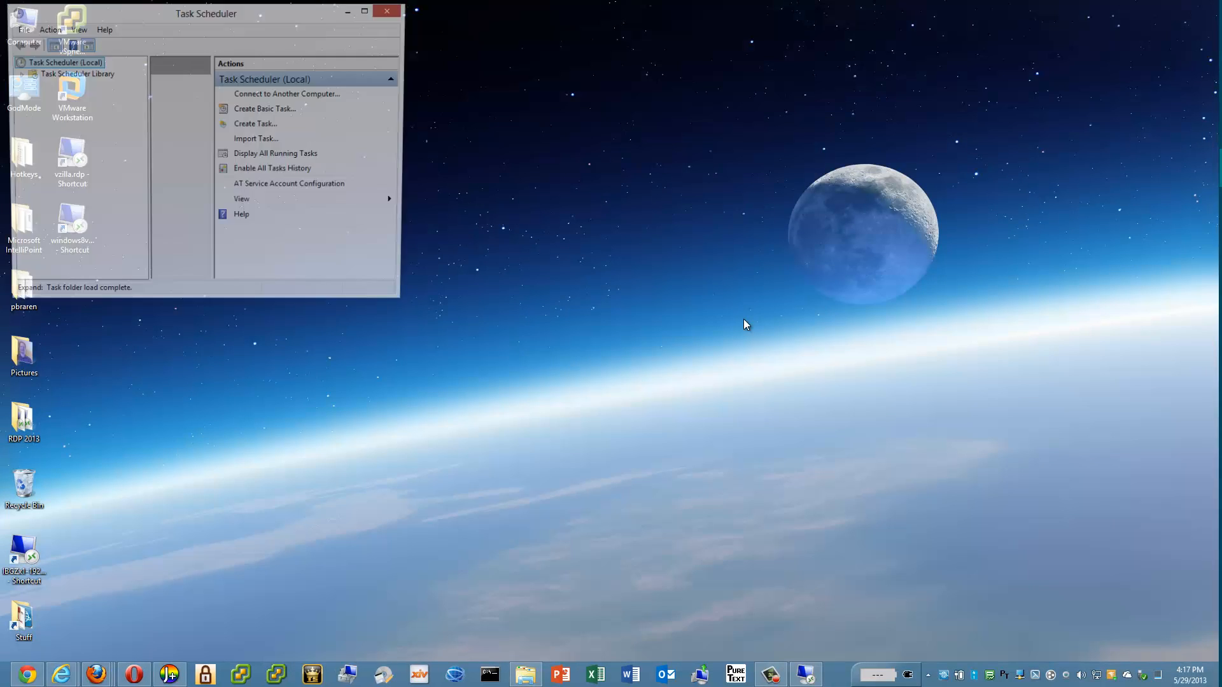
Expand the task library to Microsoft > Windows > Windows Server and select the Backup task.
click(363, 10)
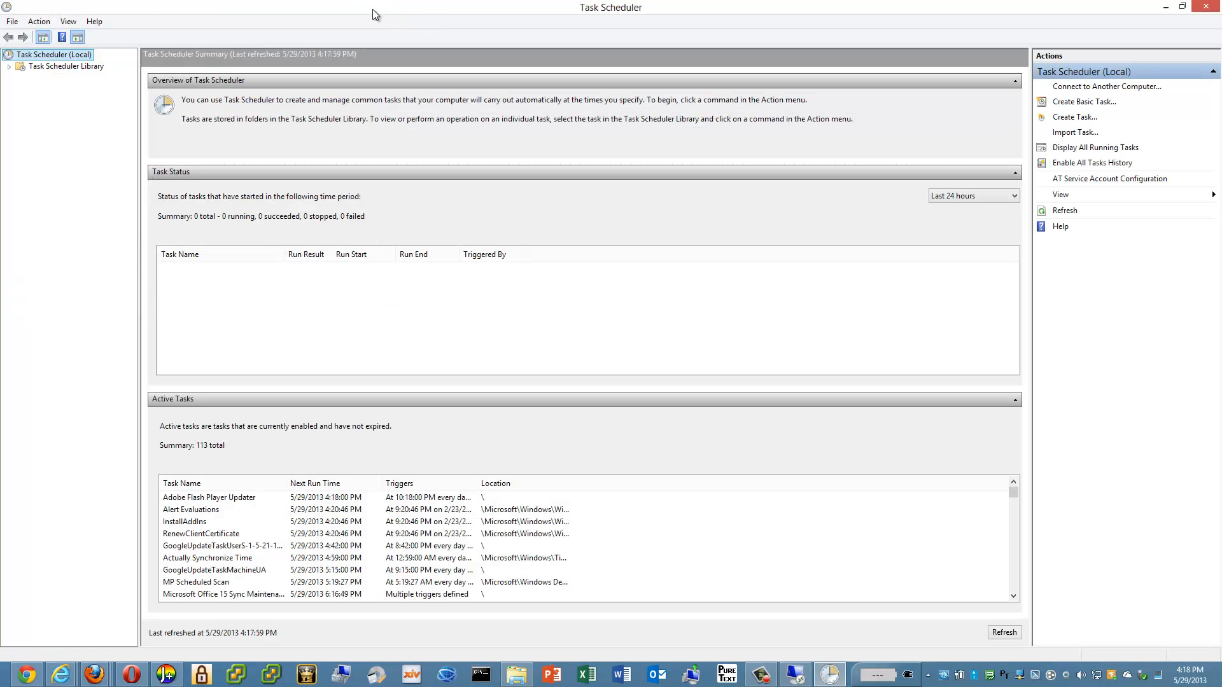
click(9, 66)
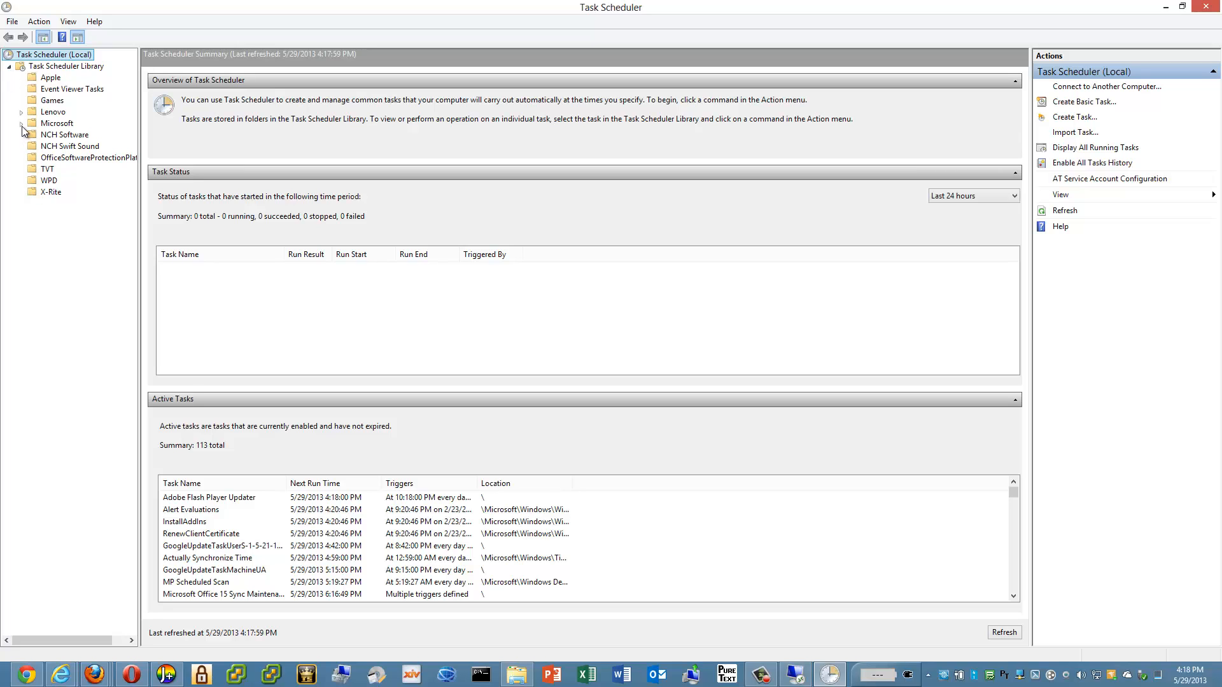
click(22, 124)
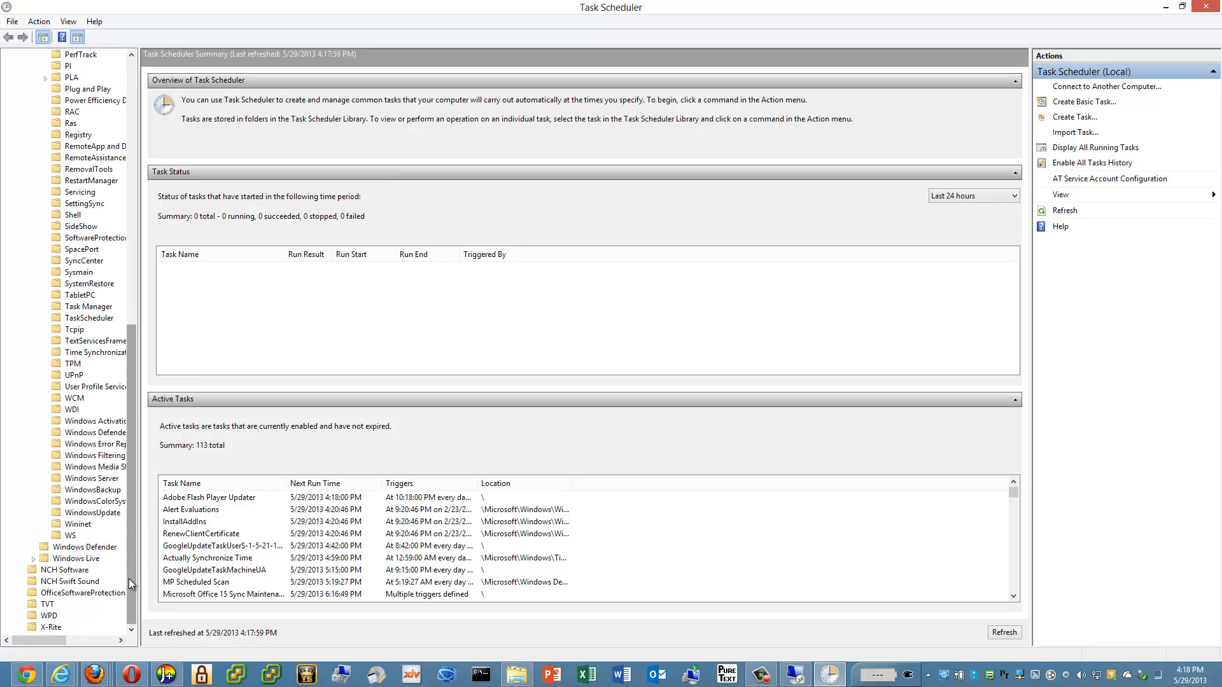
click(92, 477)
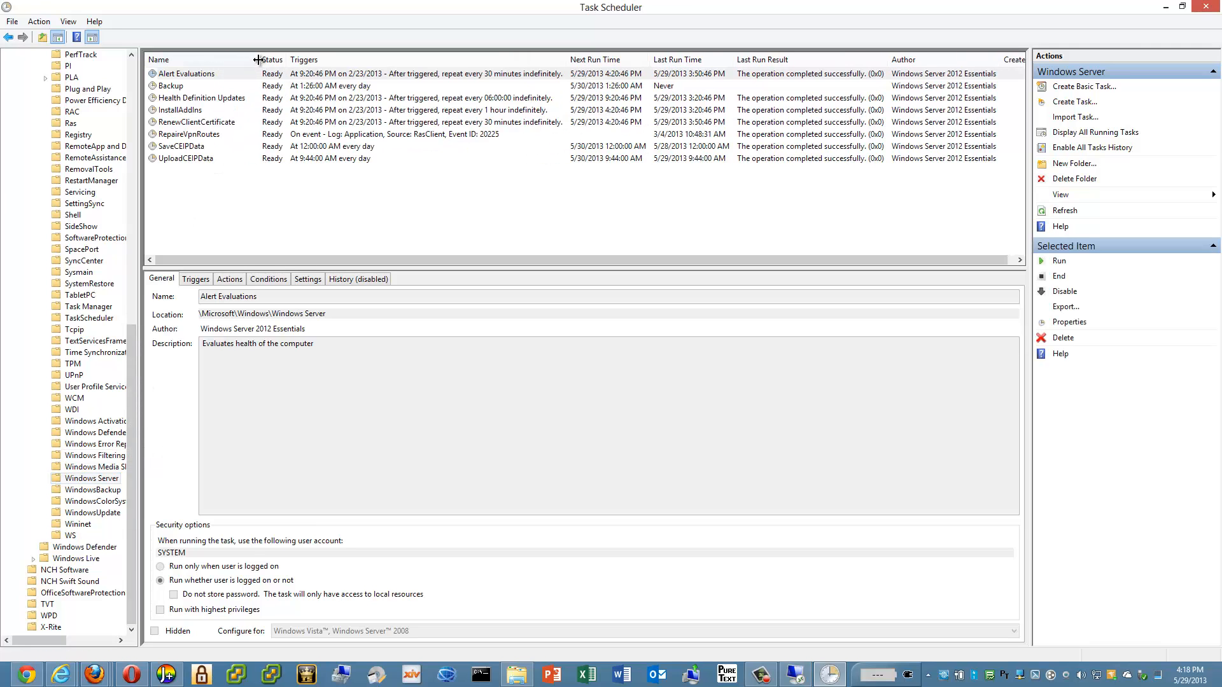
click(172, 85)
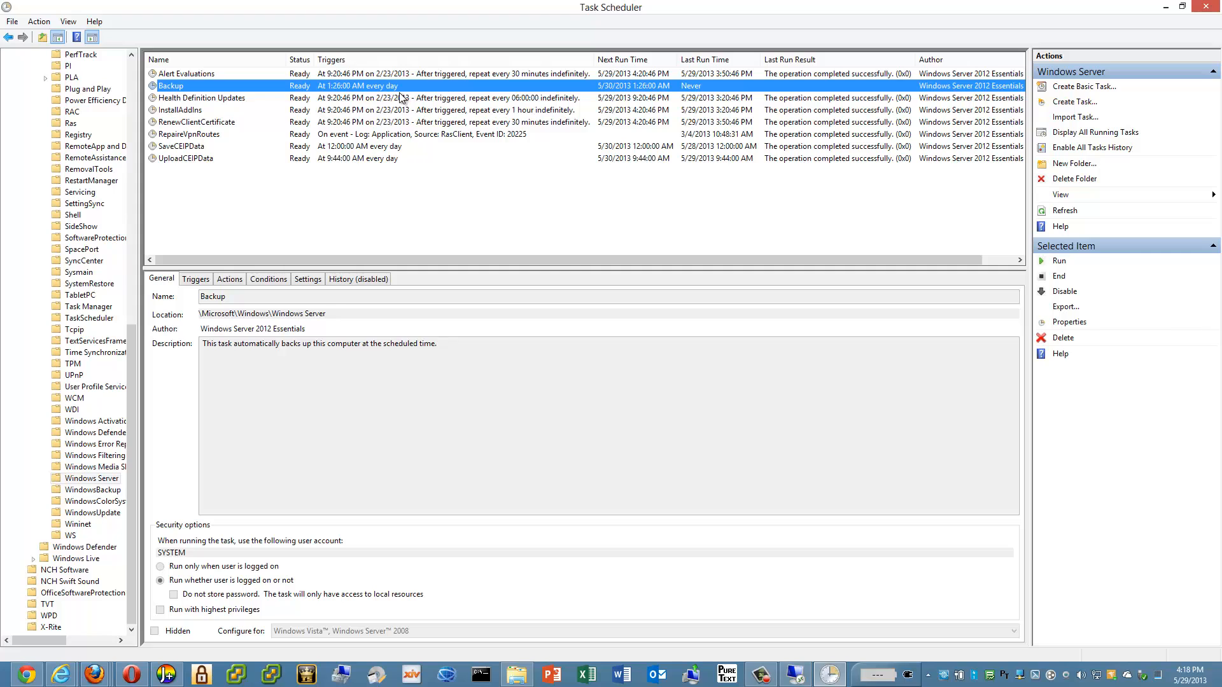
mouse_move(406, 93)
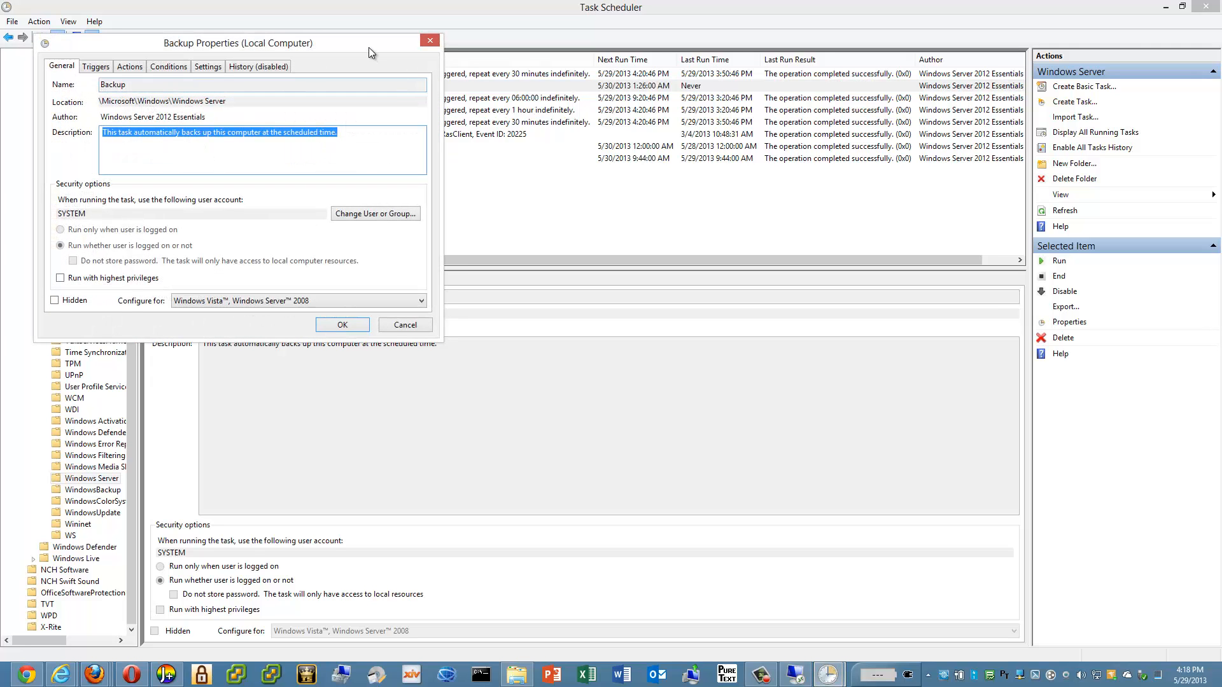
Review the Backup task's daily 1:26 AM trigger and the program its action runs.
drag(238, 43, 541, 187)
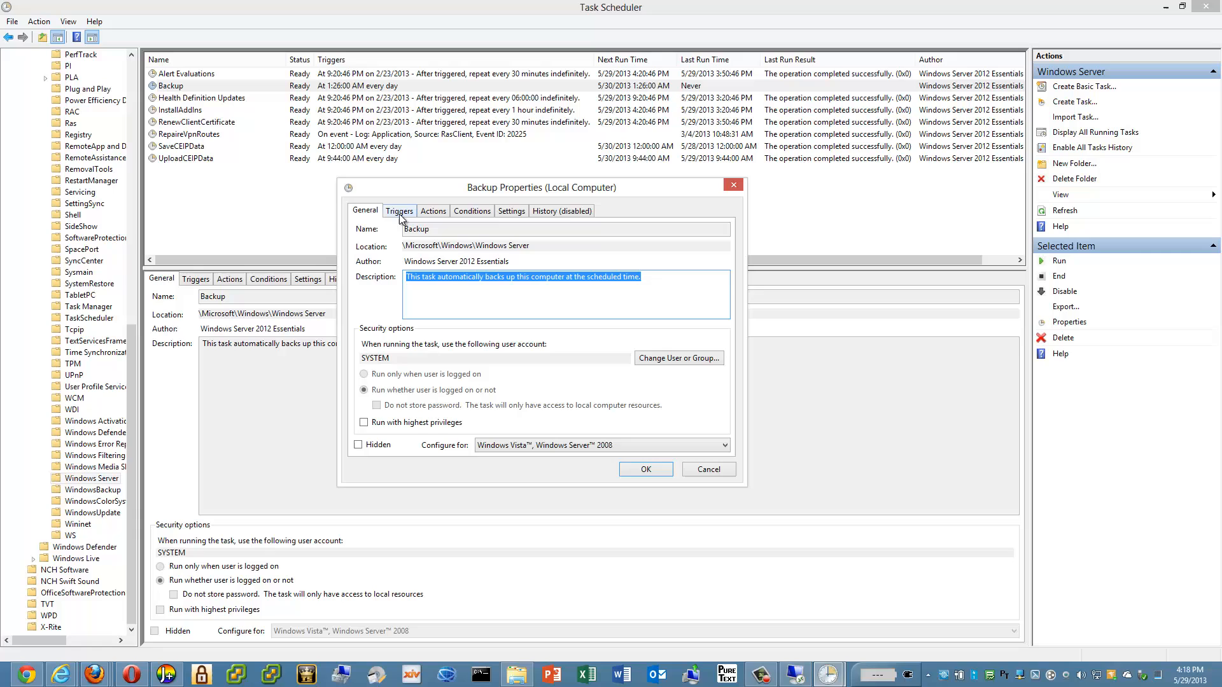
click(399, 210)
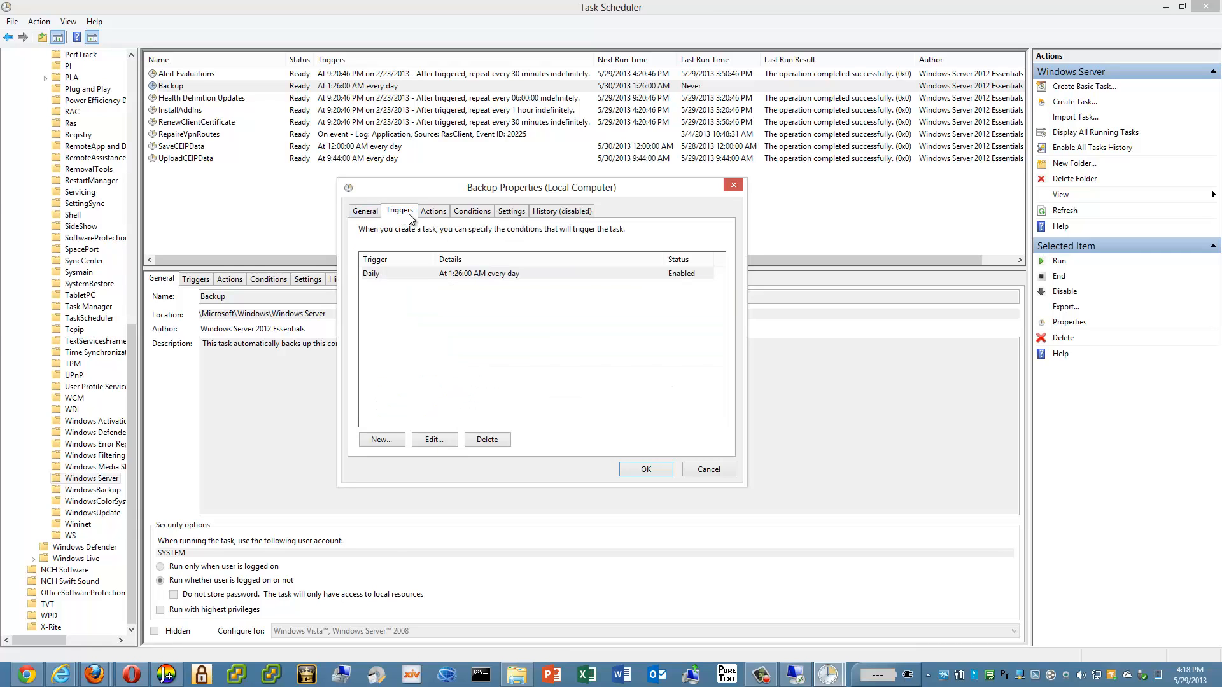
mouse_move(462, 283)
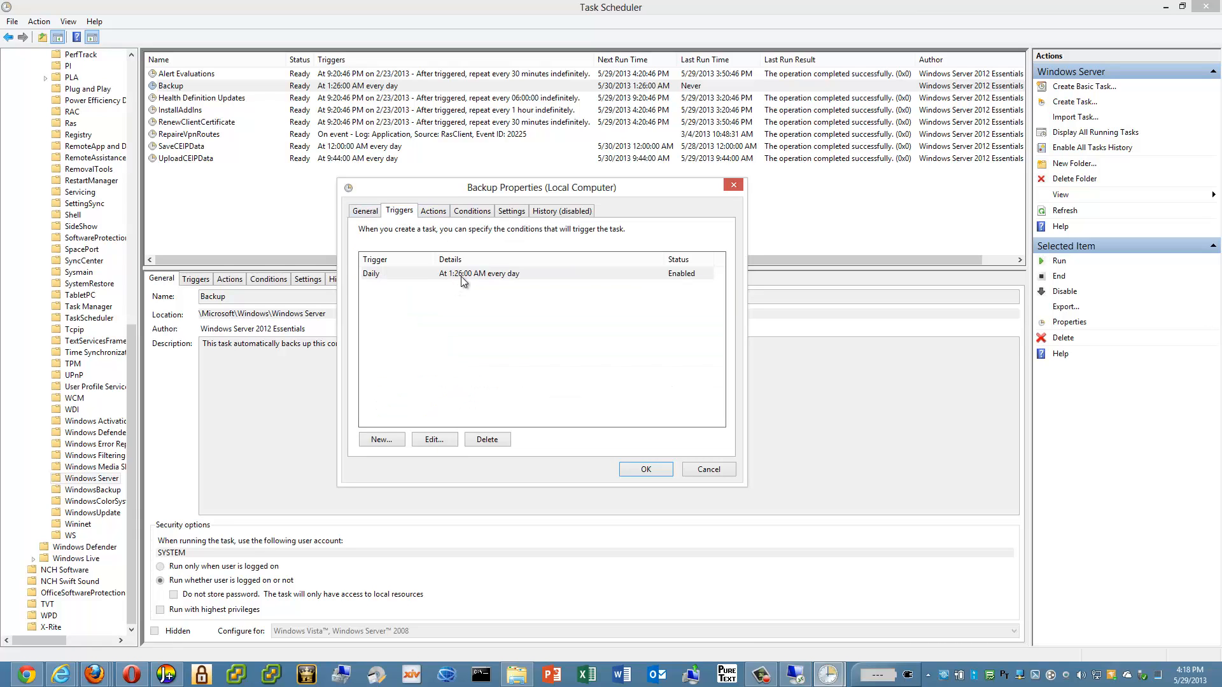
mouse_move(485, 311)
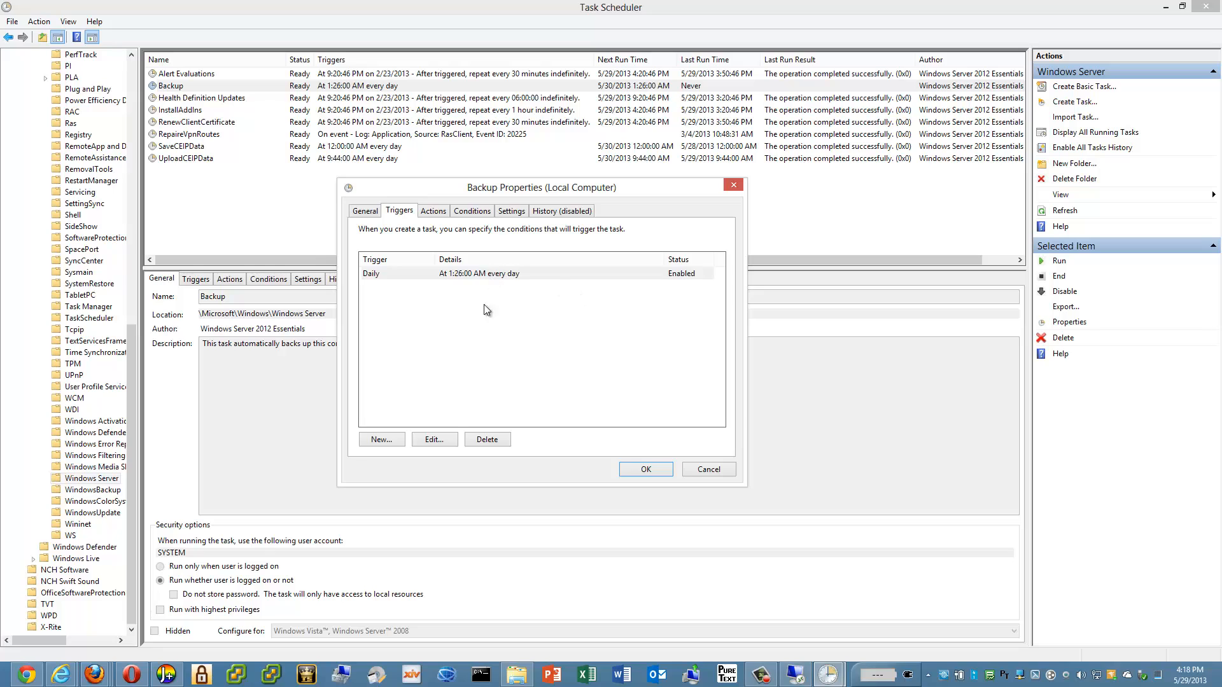
click(432, 210)
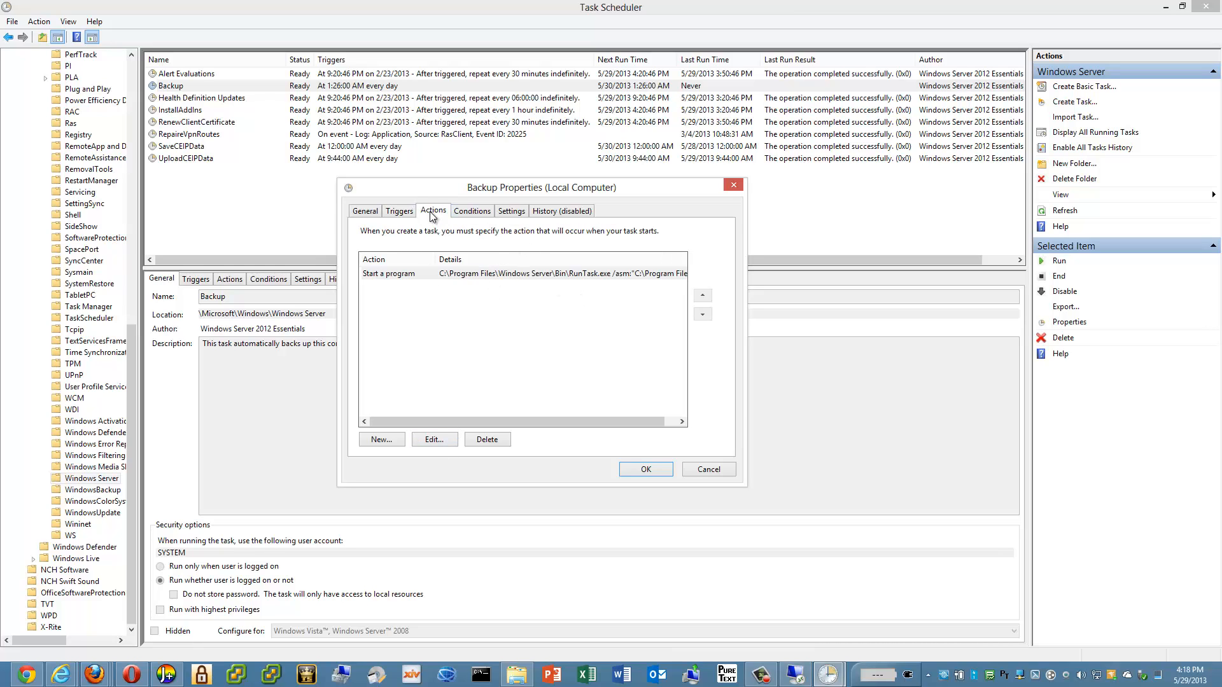
mouse_move(456, 221)
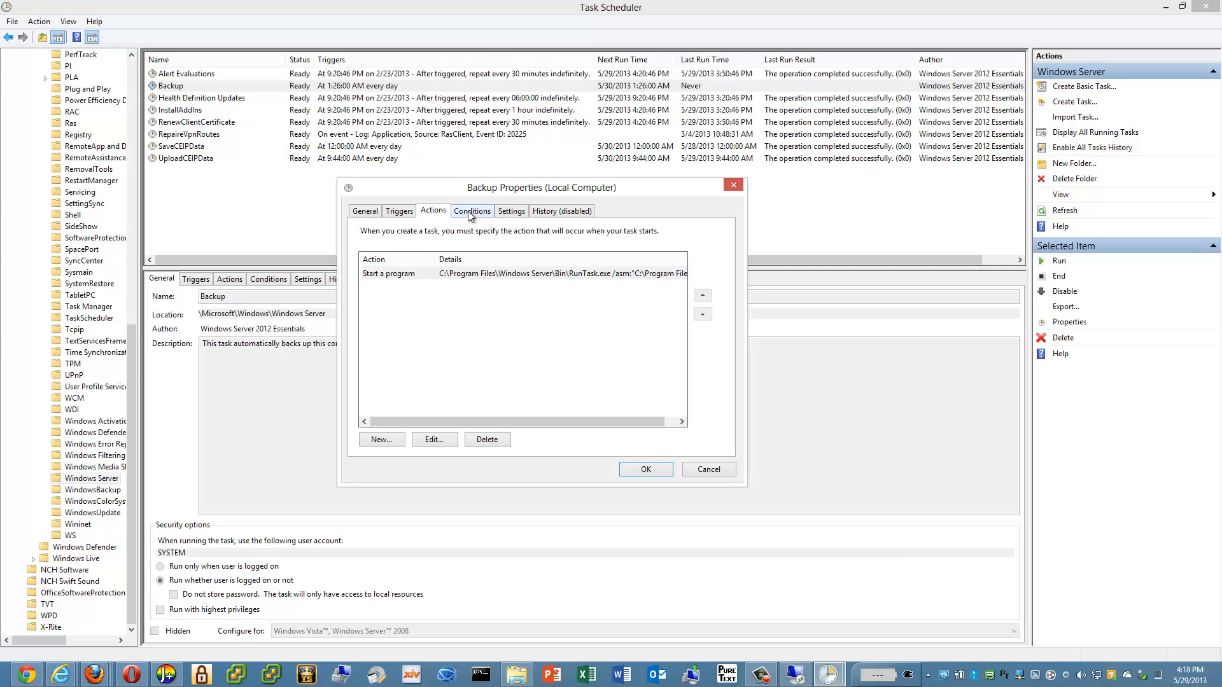
mouse_move(471, 216)
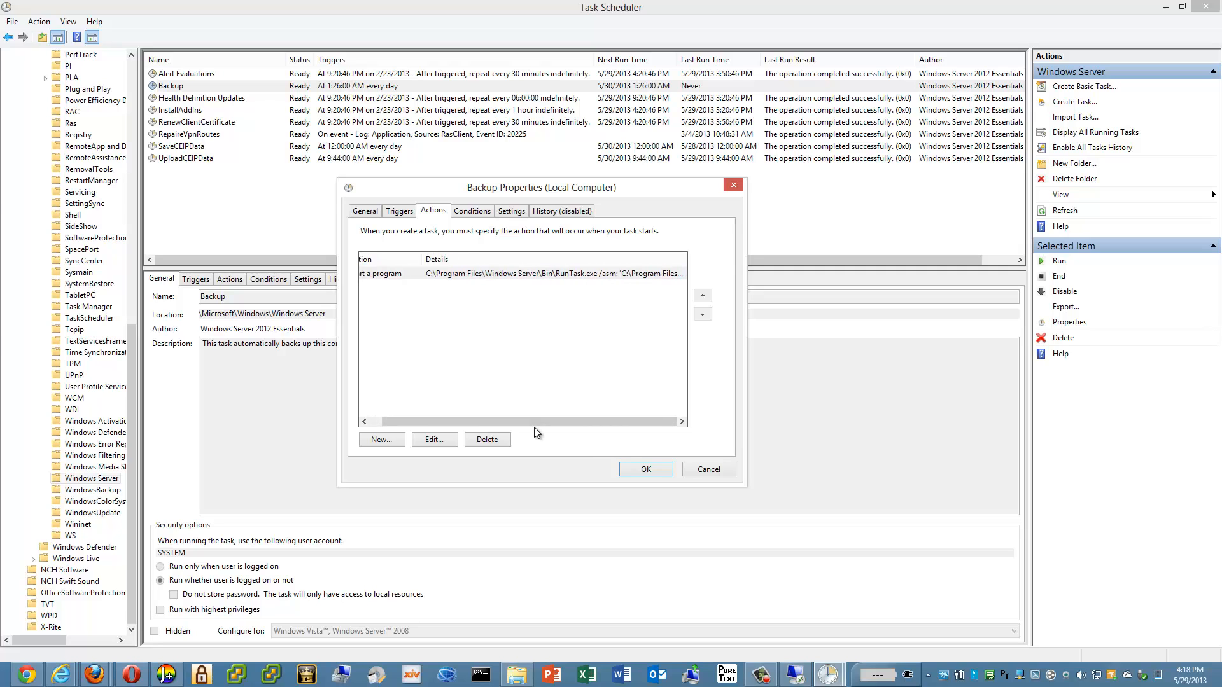
Review the Backup task's wake-to-run power conditions and its settings.
click(471, 210)
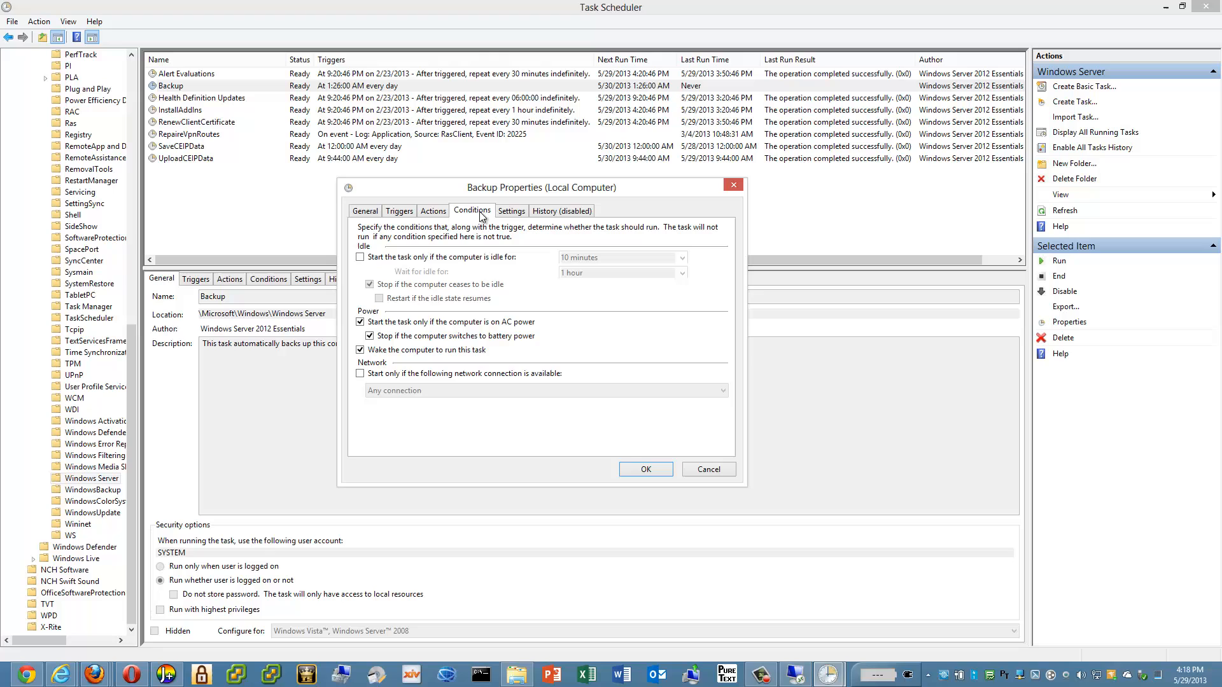
click(359, 349)
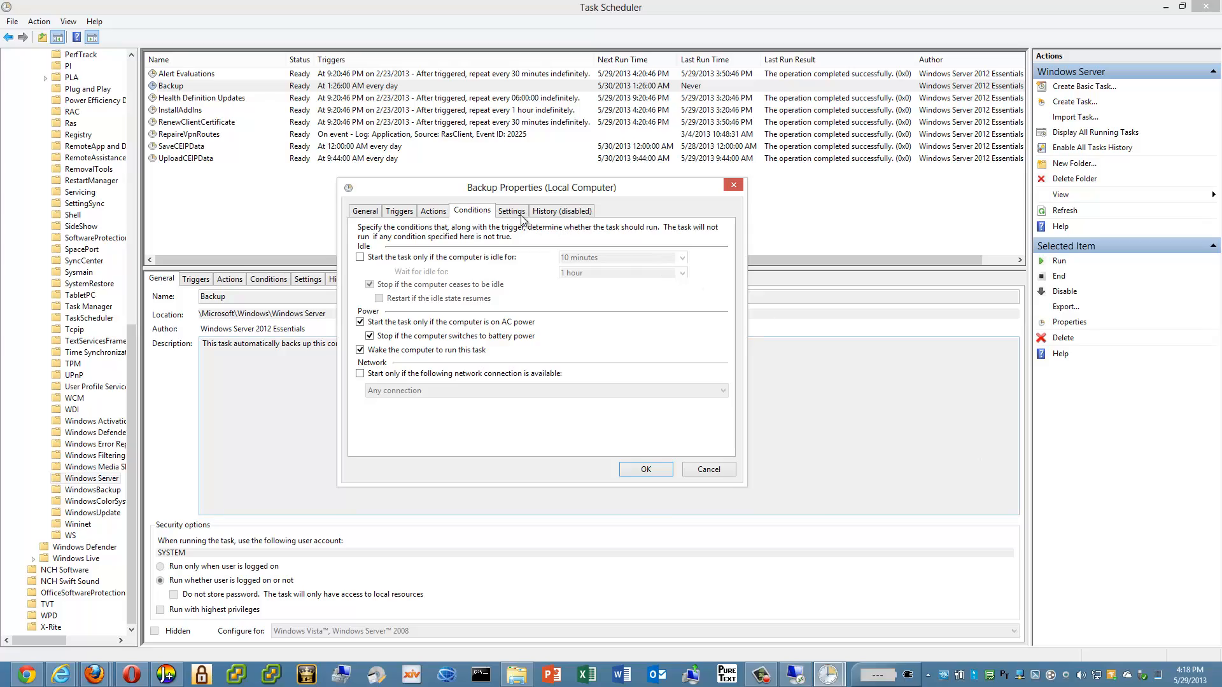
click(707, 469)
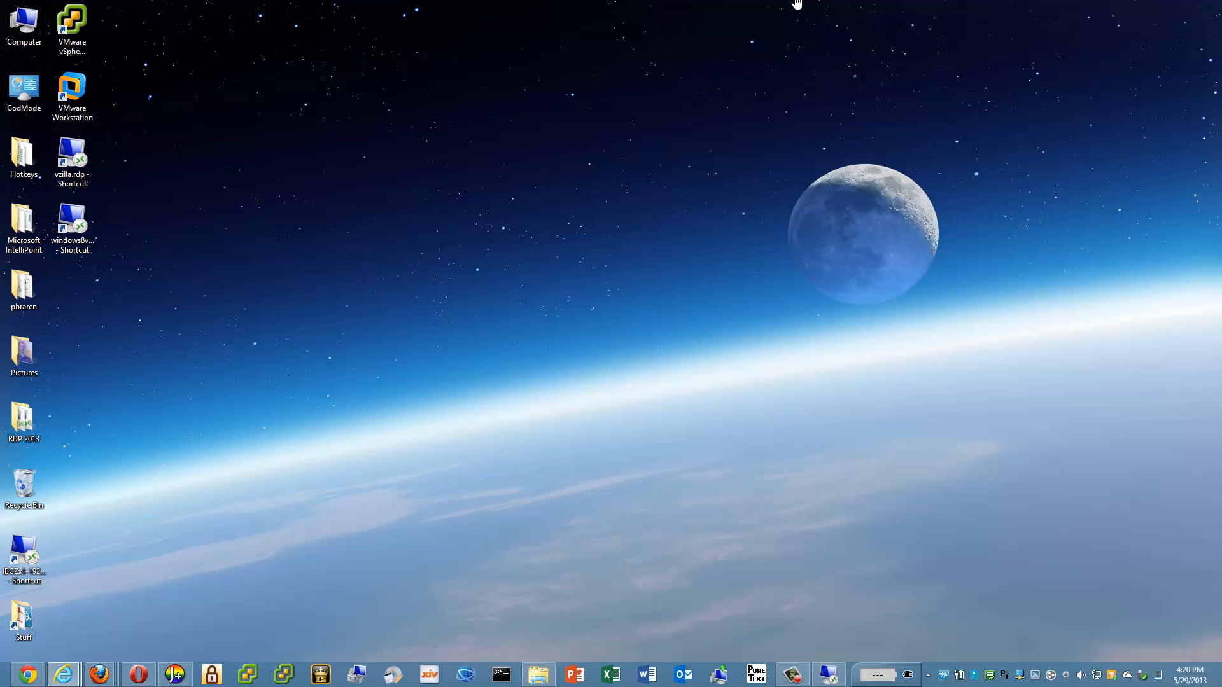
mouse_move(870, 661)
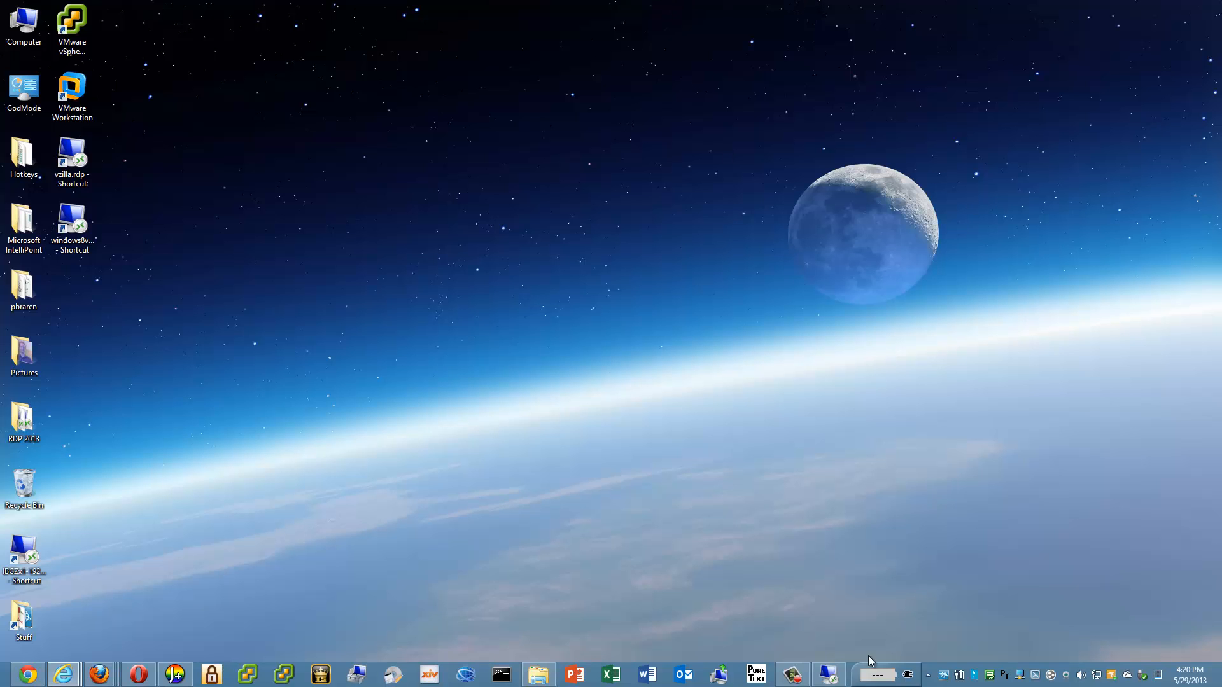